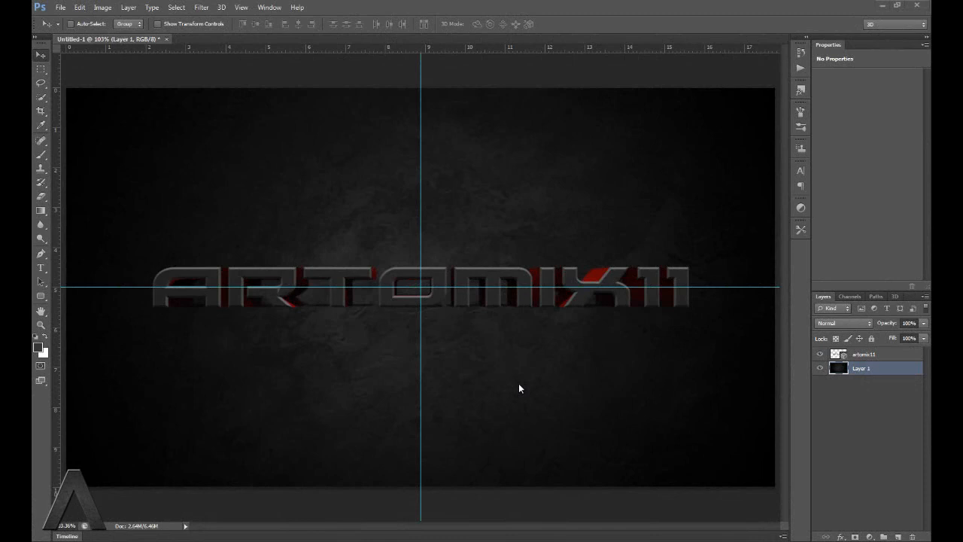
mouse_move(508, 383)
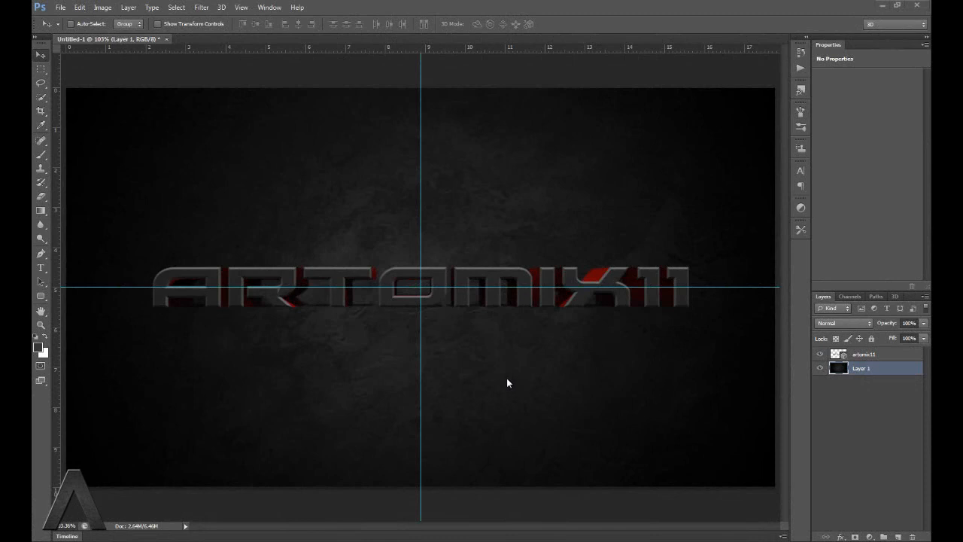
mouse_move(411, 178)
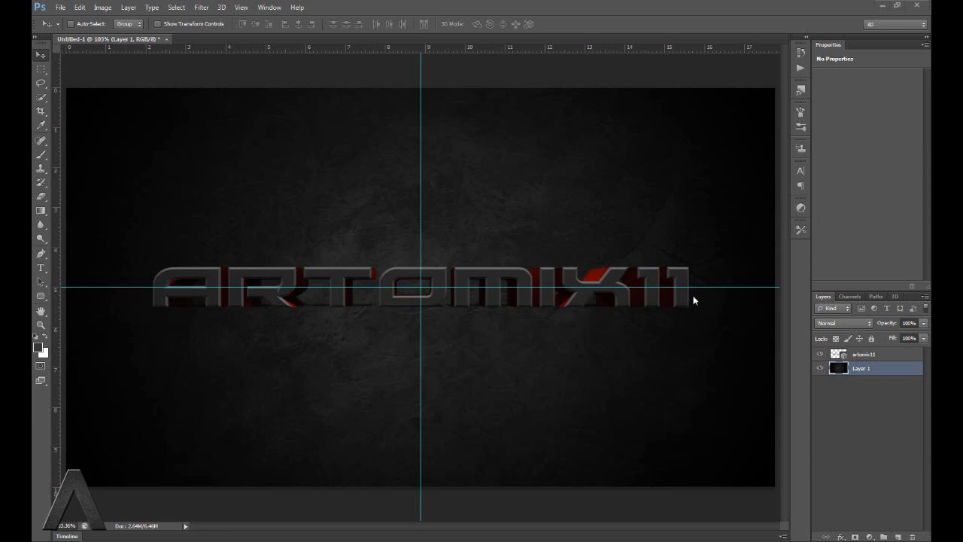
mouse_move(660, 298)
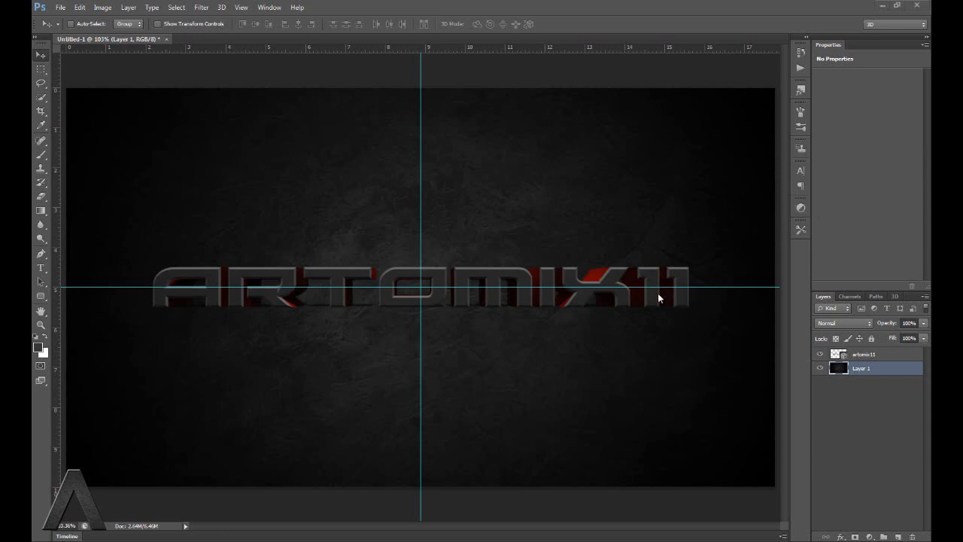
mouse_move(475, 310)
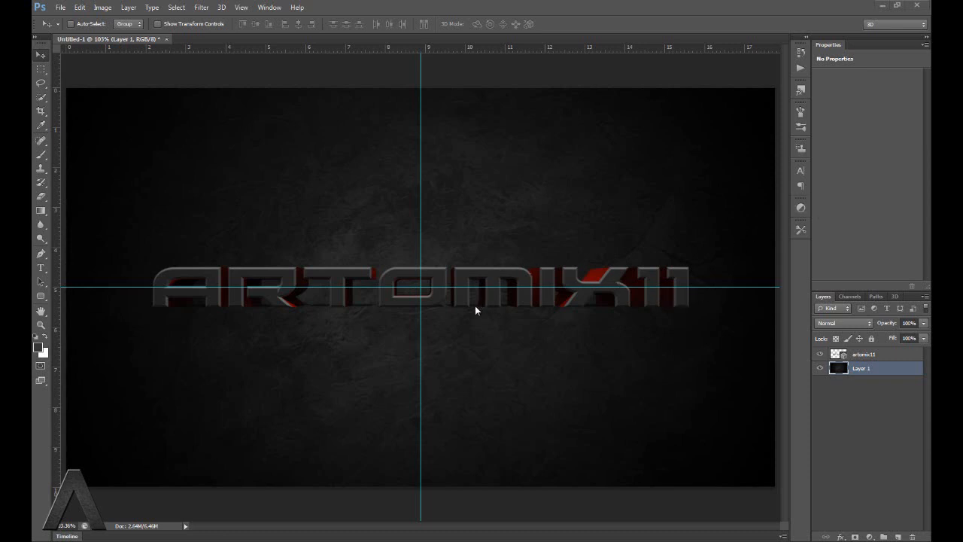
mouse_move(222, 155)
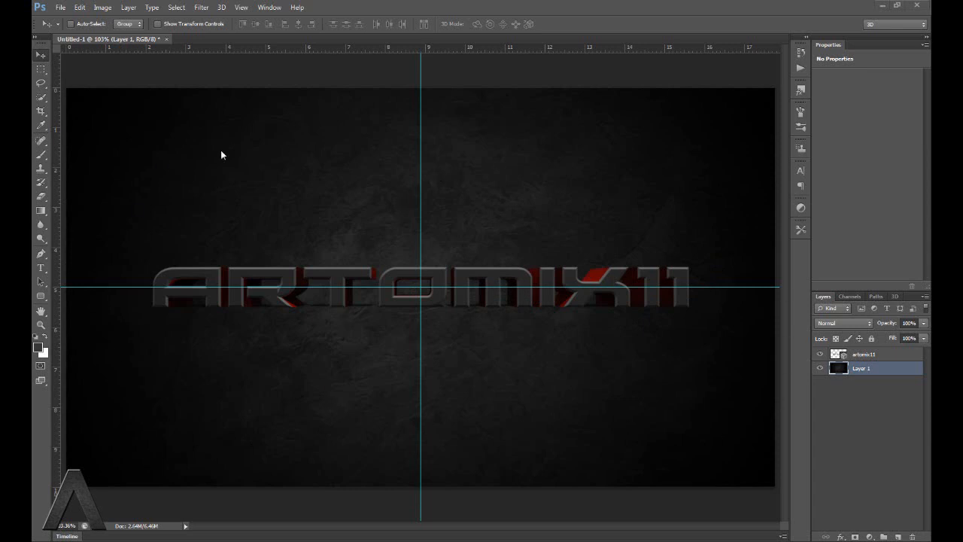
mouse_move(593, 271)
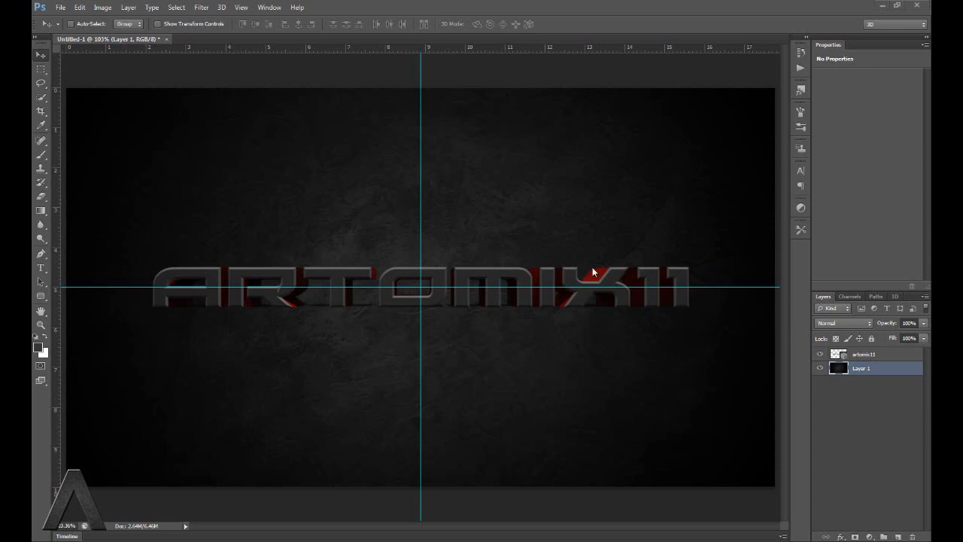
mouse_move(679, 487)
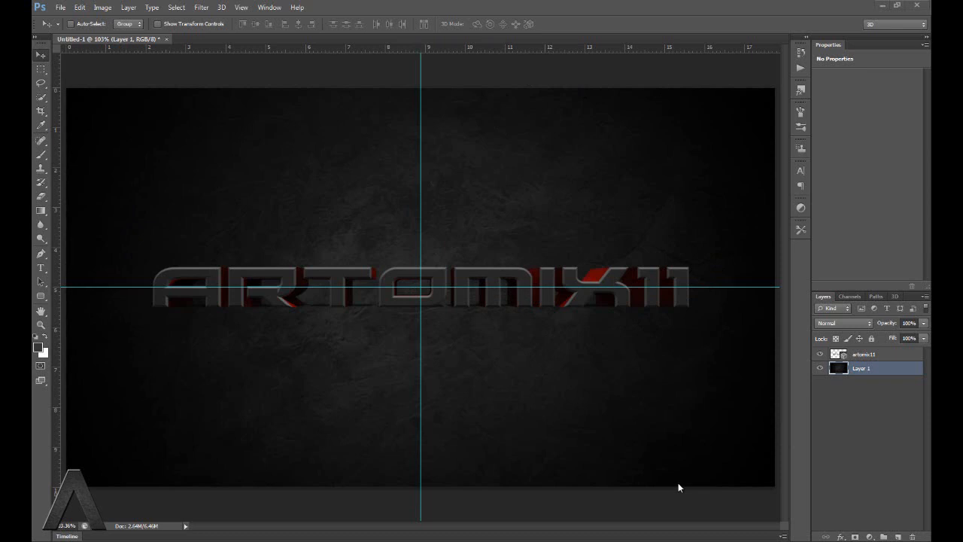
mouse_move(679, 487)
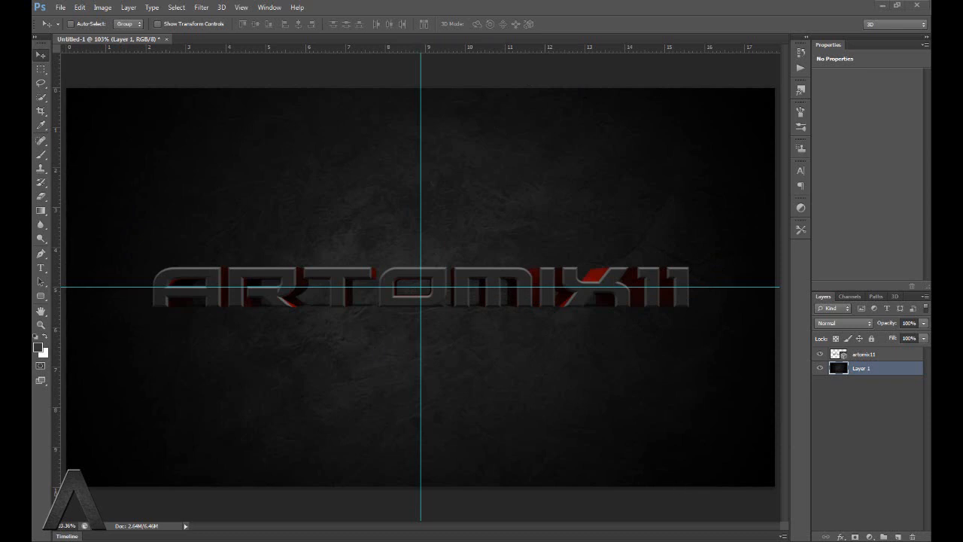
mouse_move(158, 210)
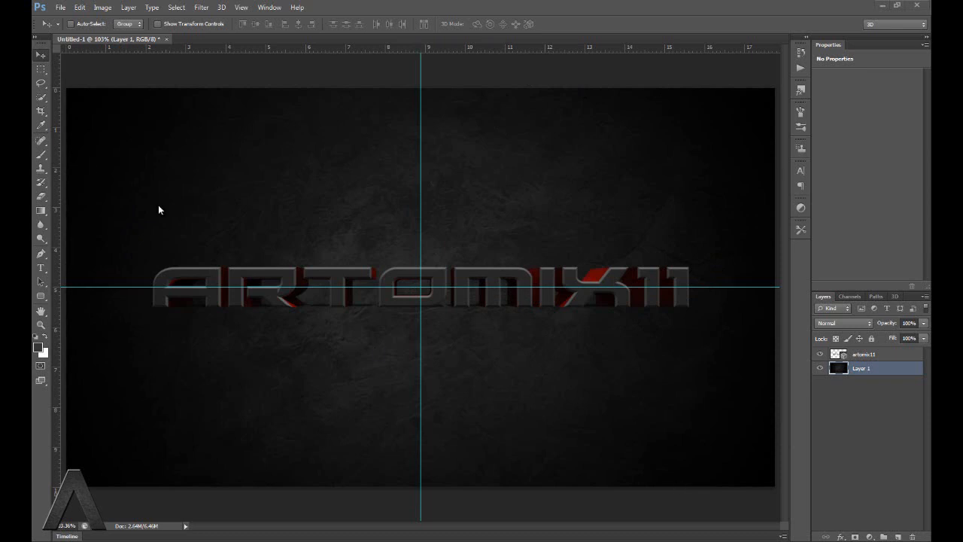
mouse_move(378, 331)
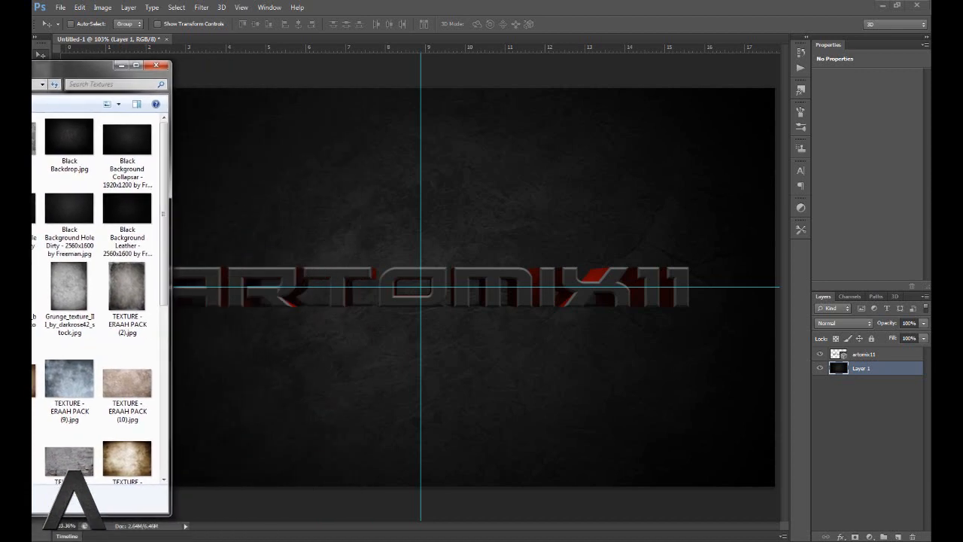
- Place Grunge Wall.jpg from the Textures folder into the Photoshop document
left_click(156, 65)
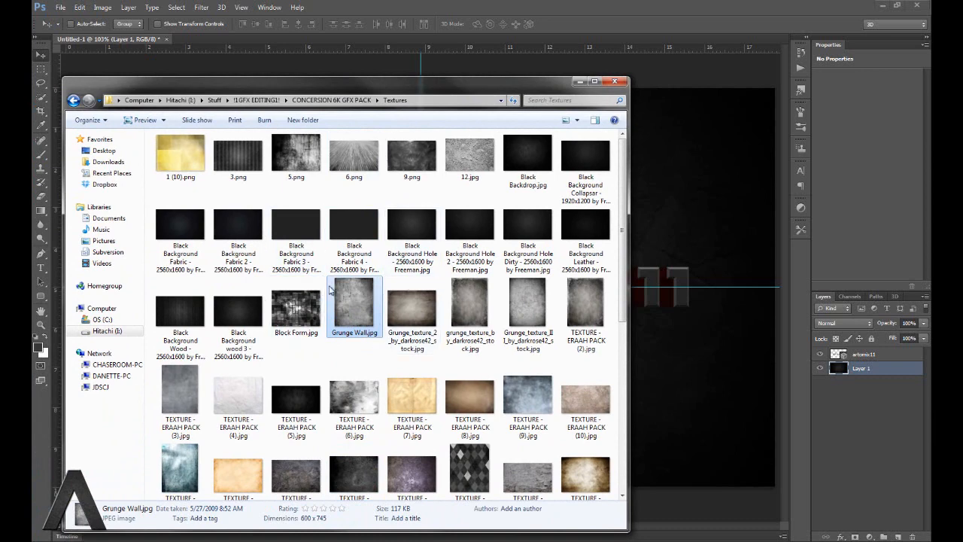
mouse_move(354, 314)
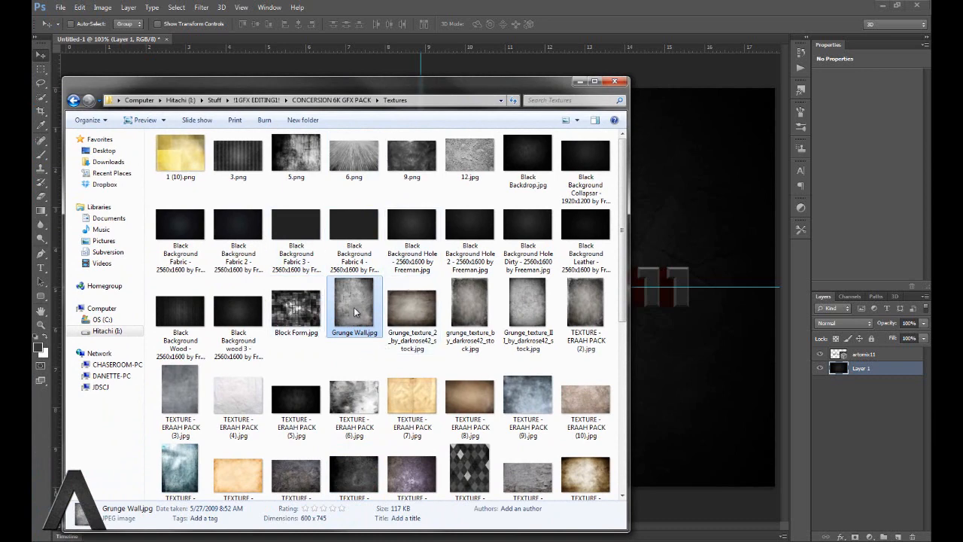
double_click(353, 304)
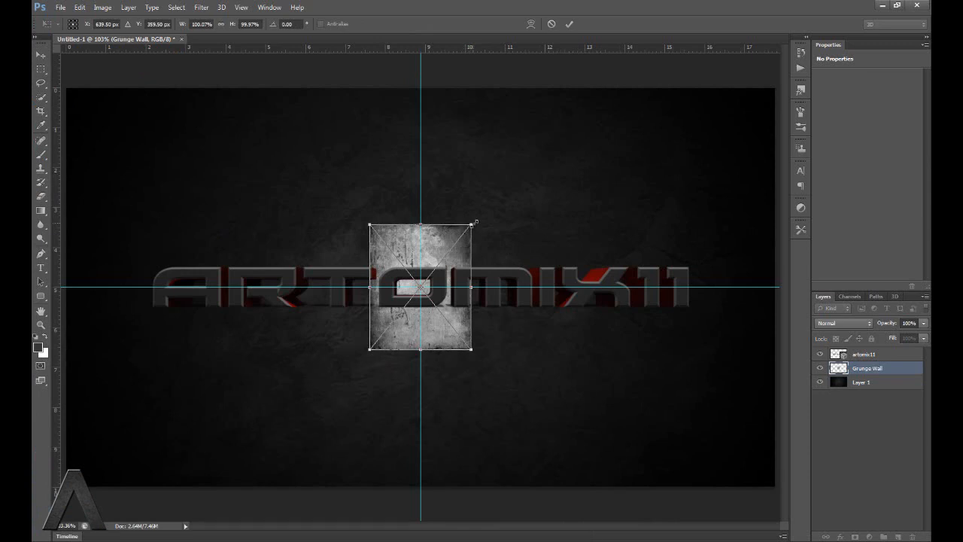
- Scale the Grunge Wall texture to about 256%, rotate it about 35°, and position it over the text's left half
left_click_drag(472, 224, 572, 100)
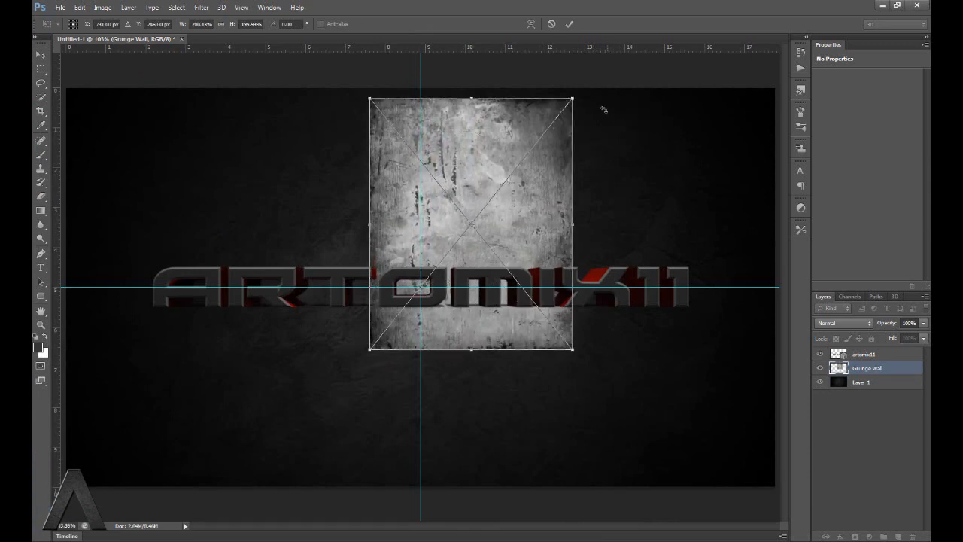
left_click_drag(602, 109, 612, 147)
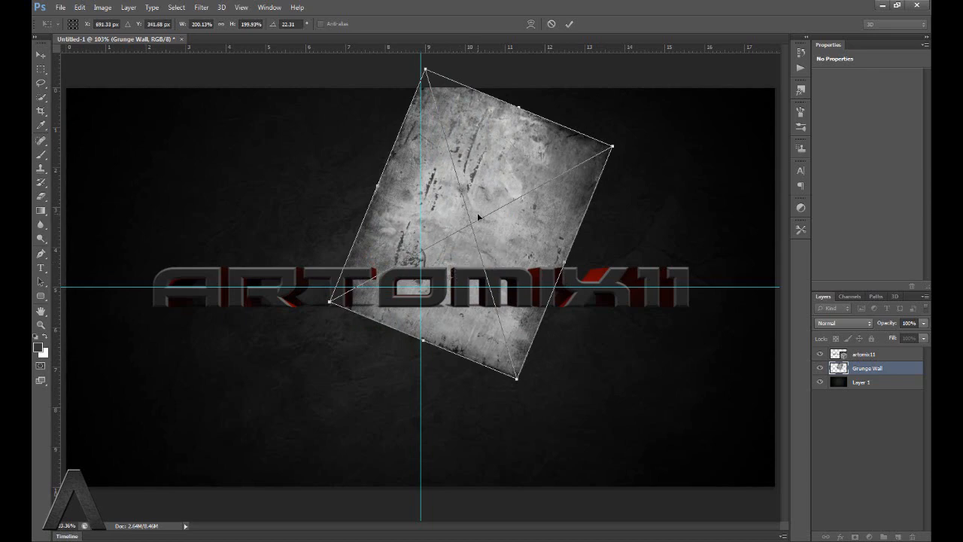
left_click_drag(478, 218, 485, 226)
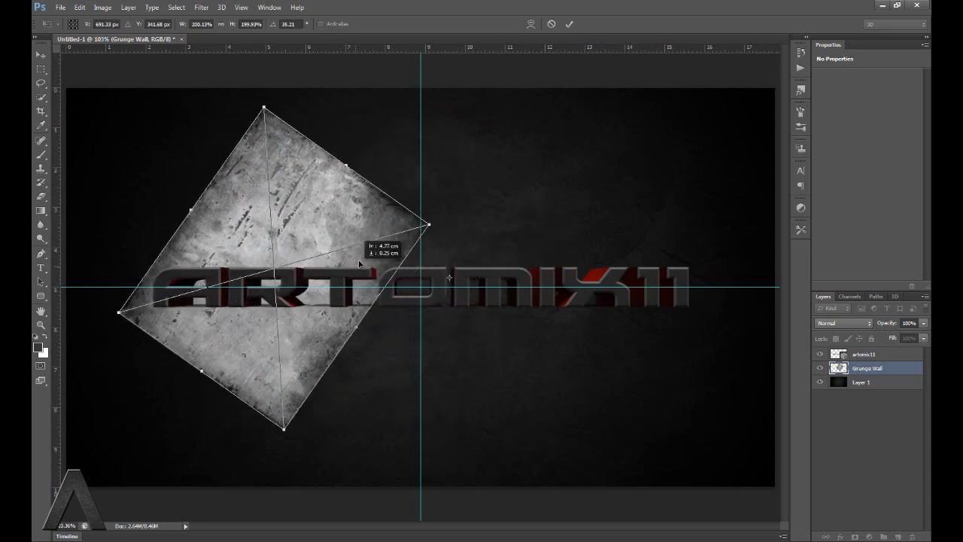
left_click_drag(425, 224, 433, 219)
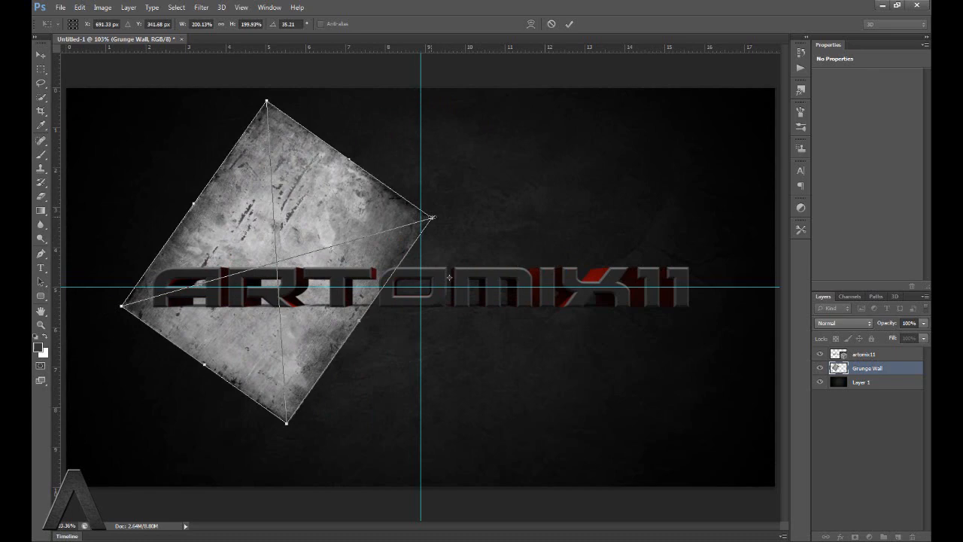
left_click_drag(432, 218, 519, 191)
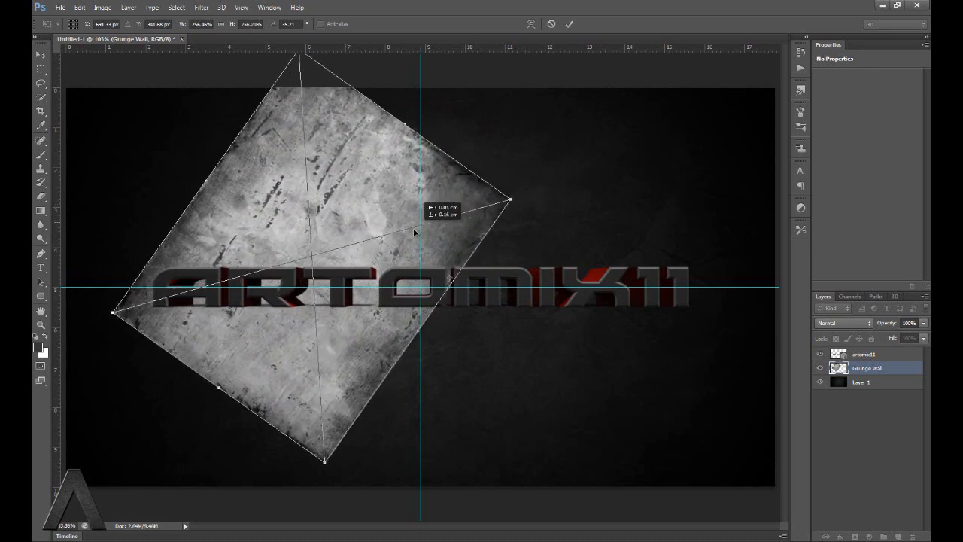
left_click_drag(414, 233, 405, 241)
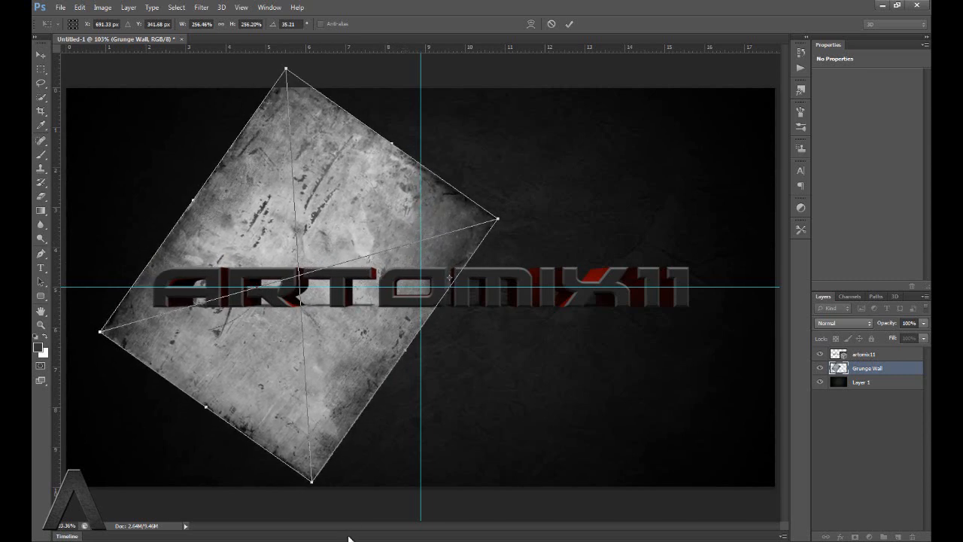
mouse_move(774, 493)
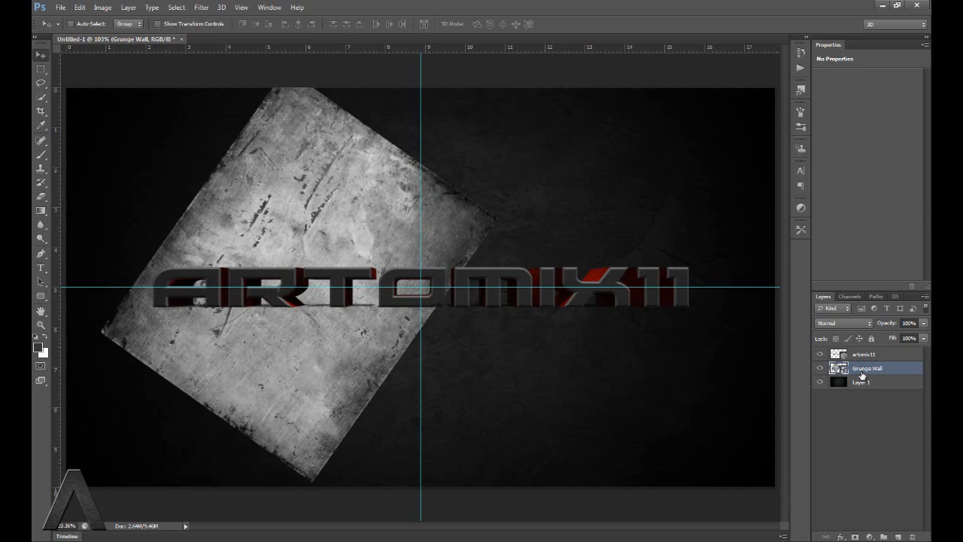
- Move the Grunge Wall layer above artomix11 and set its blend mode to Overlay
left_click_drag(866, 368, 867, 353)
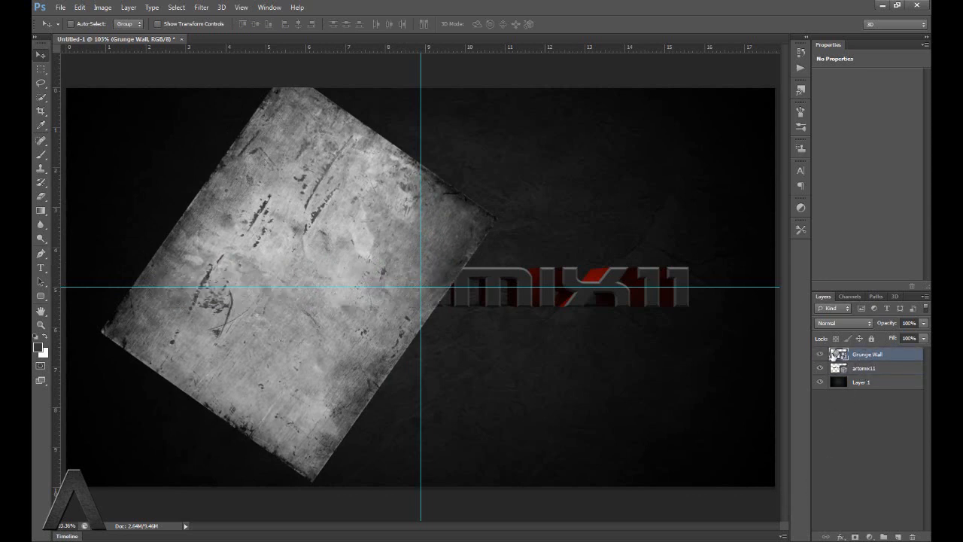
left_click(841, 323)
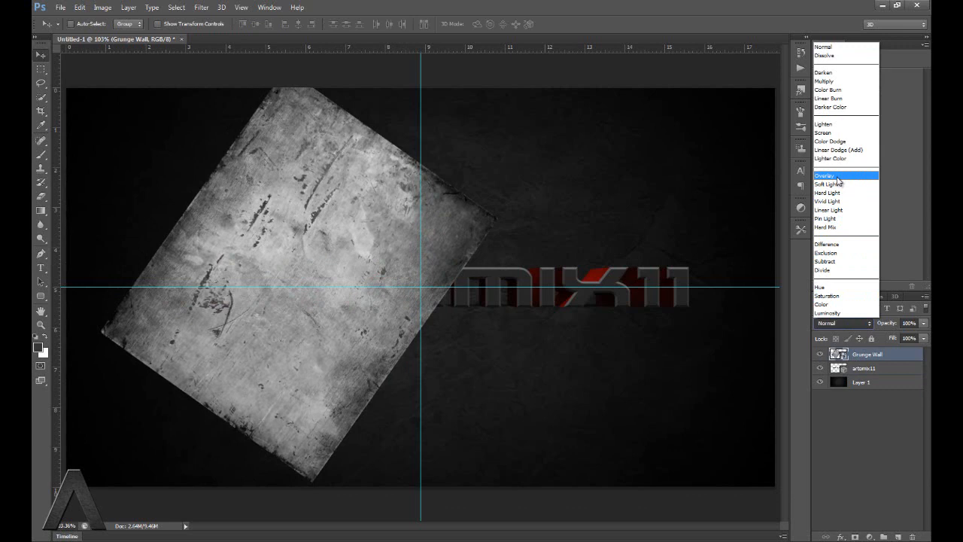
left_click(826, 175)
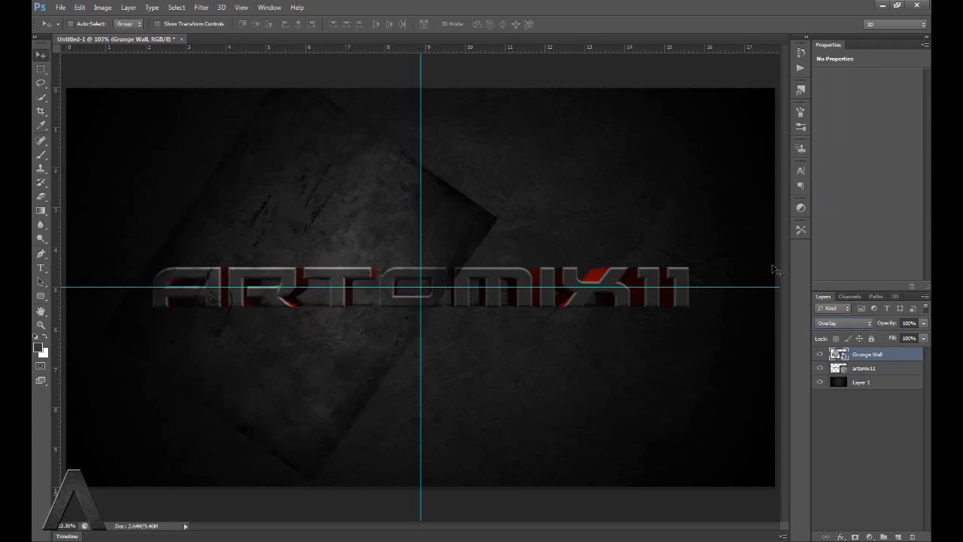
mouse_move(410, 325)
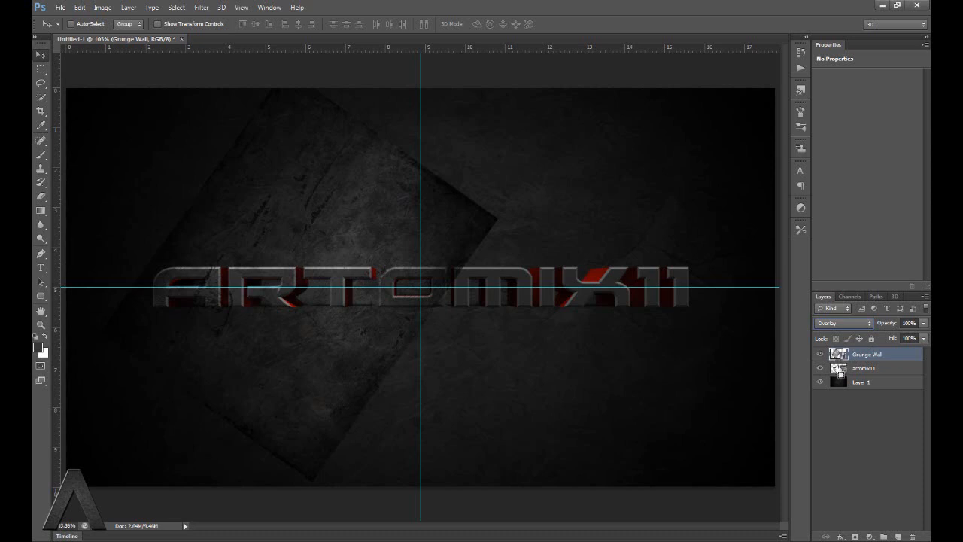
- Select both artomix11 text layers and merge them into one 3D layer
left_click(837, 368)
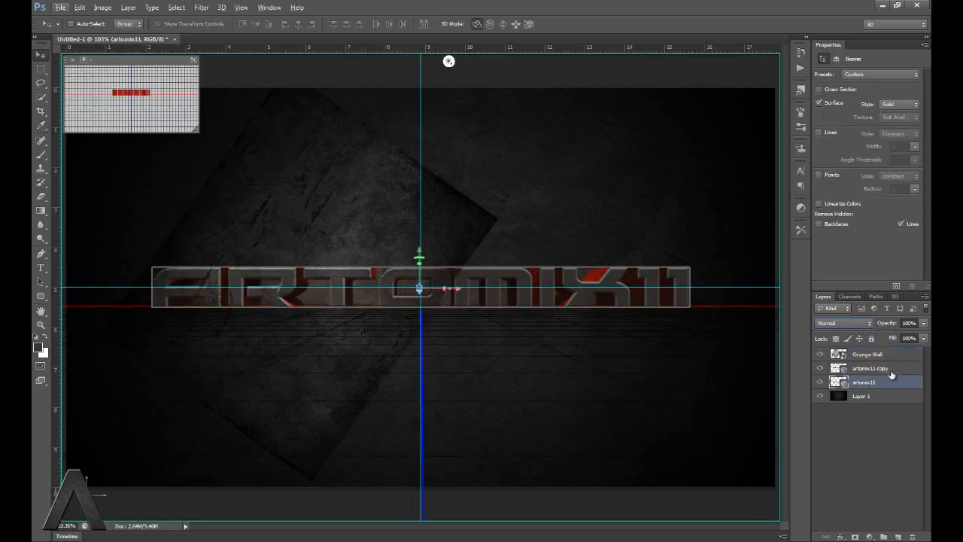
left_click(870, 368)
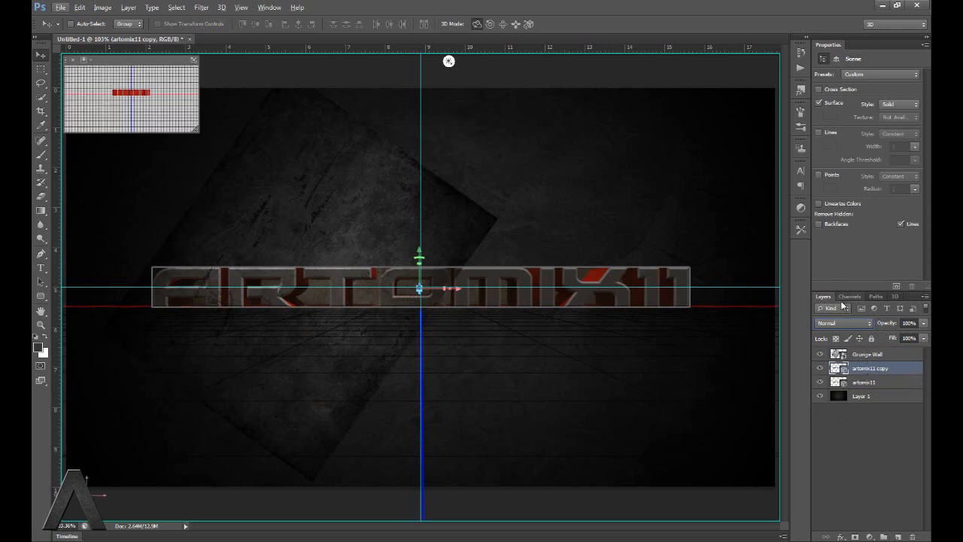
left_click(861, 395)
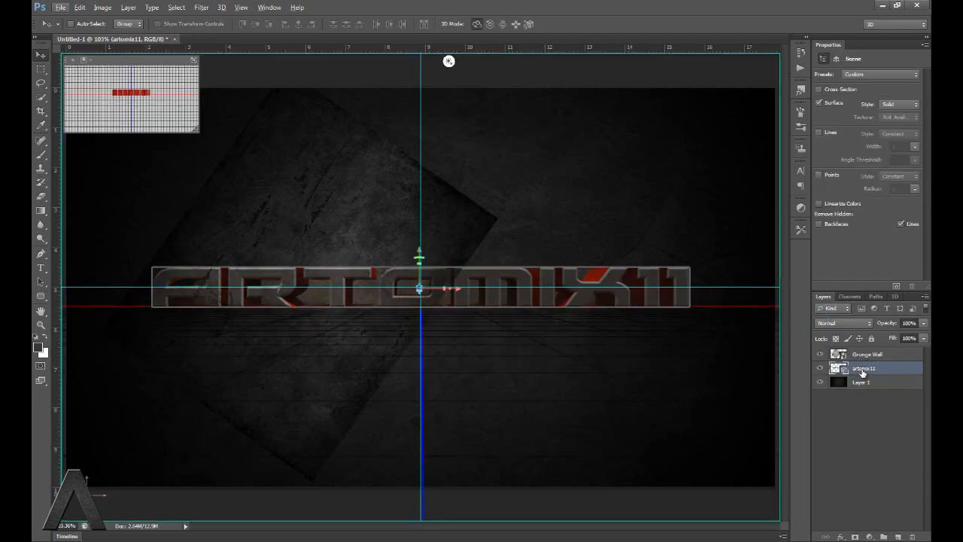
left_click(860, 381)
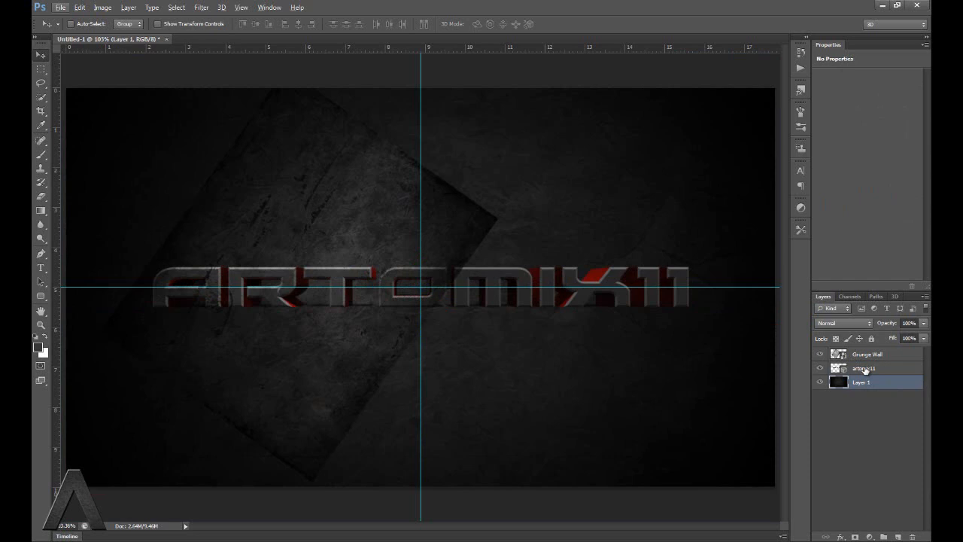
- Clip the Grunge Wall texture to the merged ARTOMIX11 text layer
left_click(867, 353)
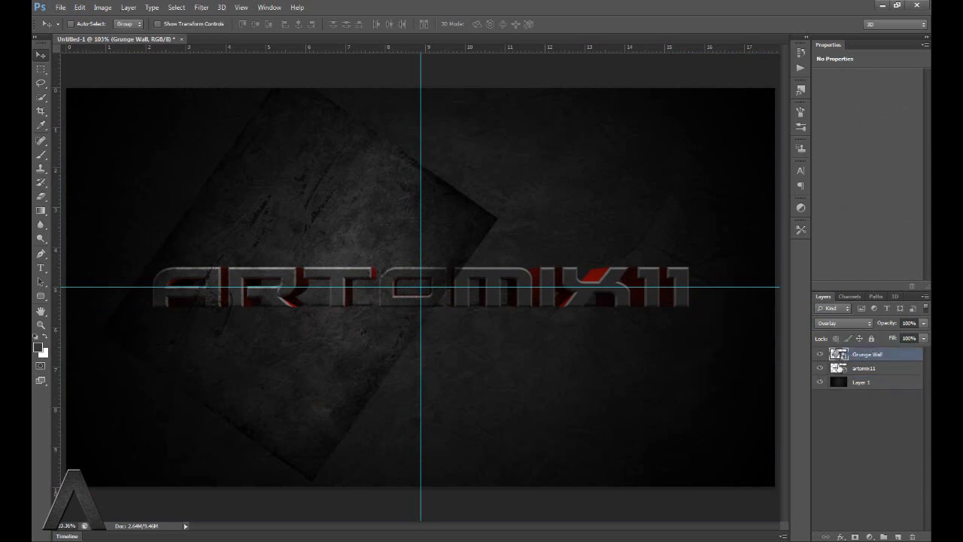
left_click(863, 368)
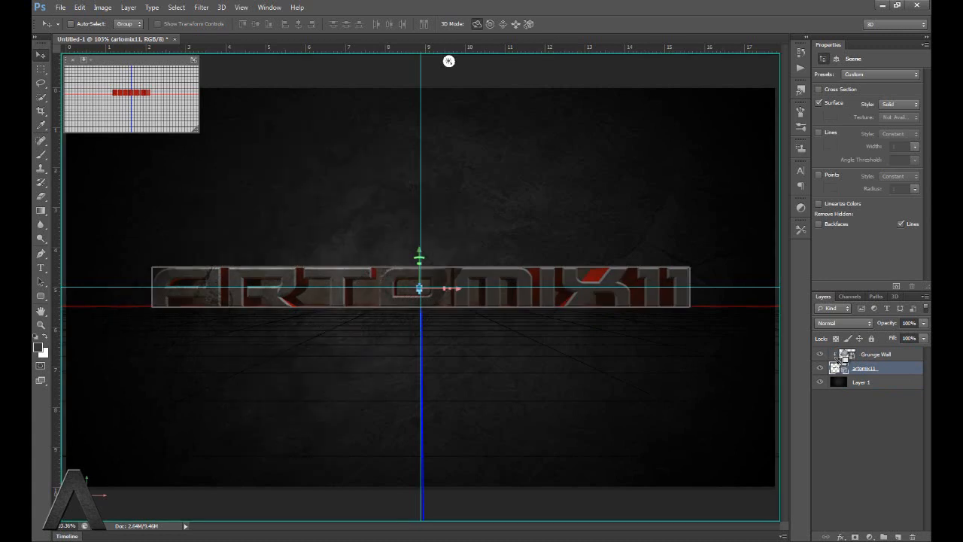
mouse_move(822, 410)
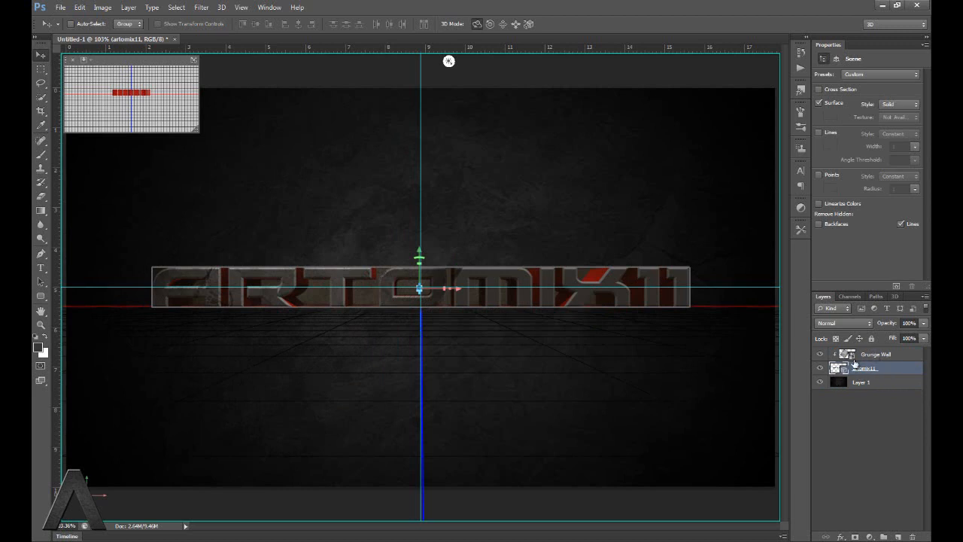
left_click(865, 368)
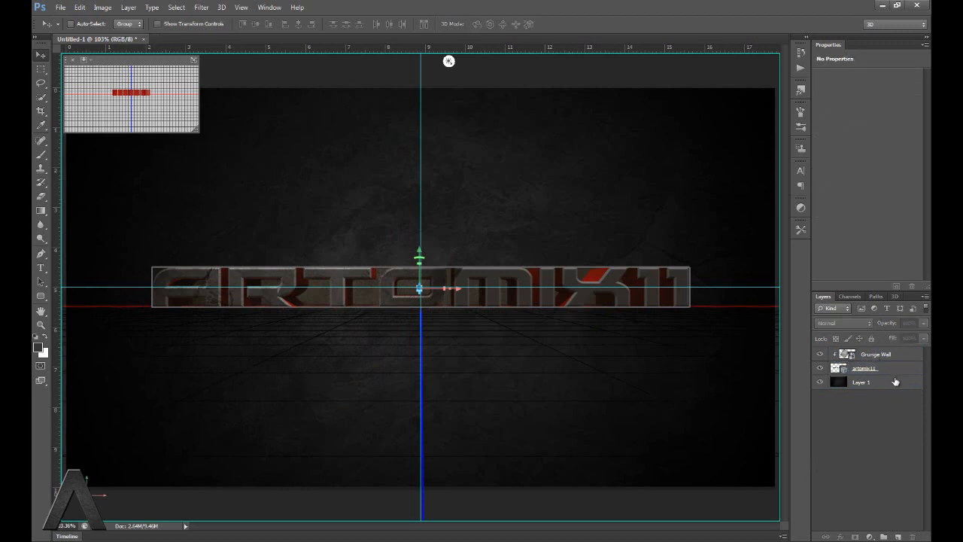
left_click(874, 354)
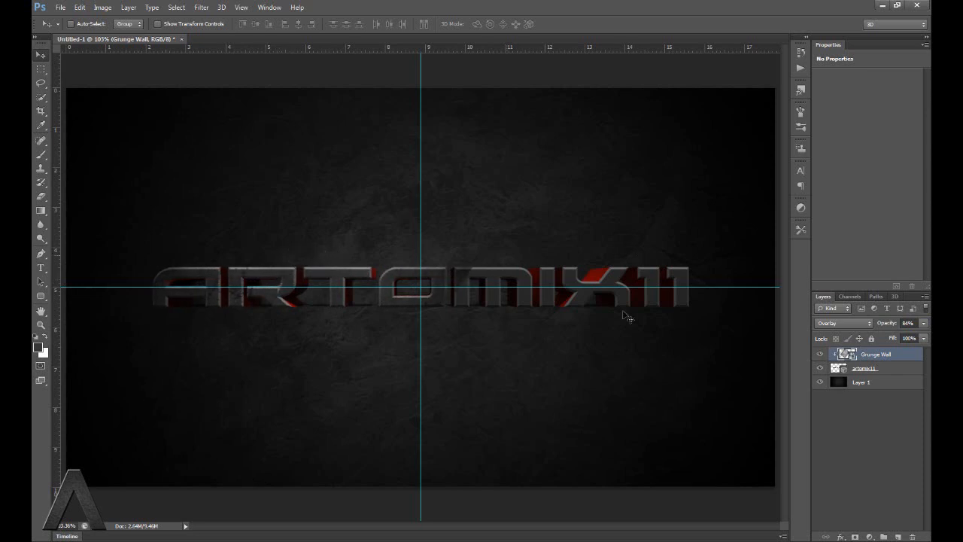
mouse_move(299, 288)
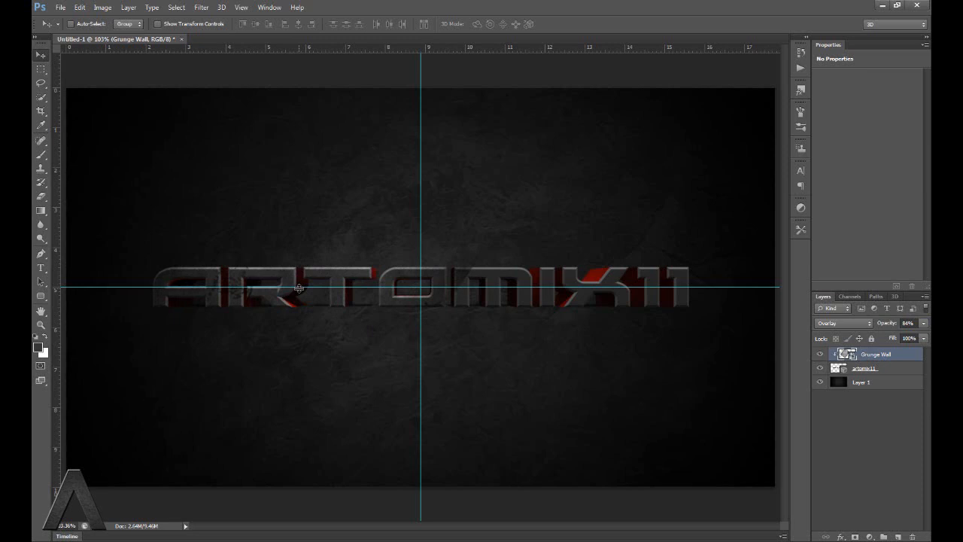
mouse_move(421, 288)
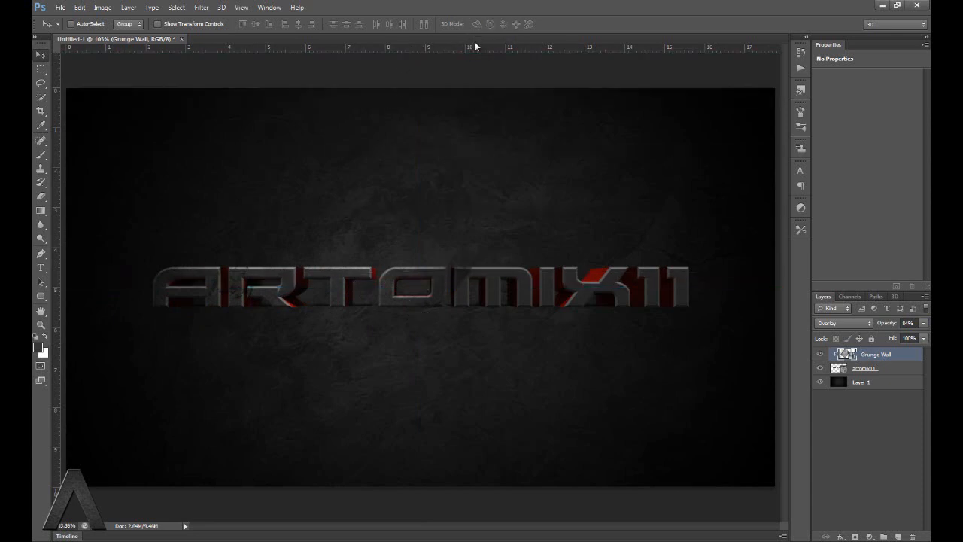
mouse_move(260, 308)
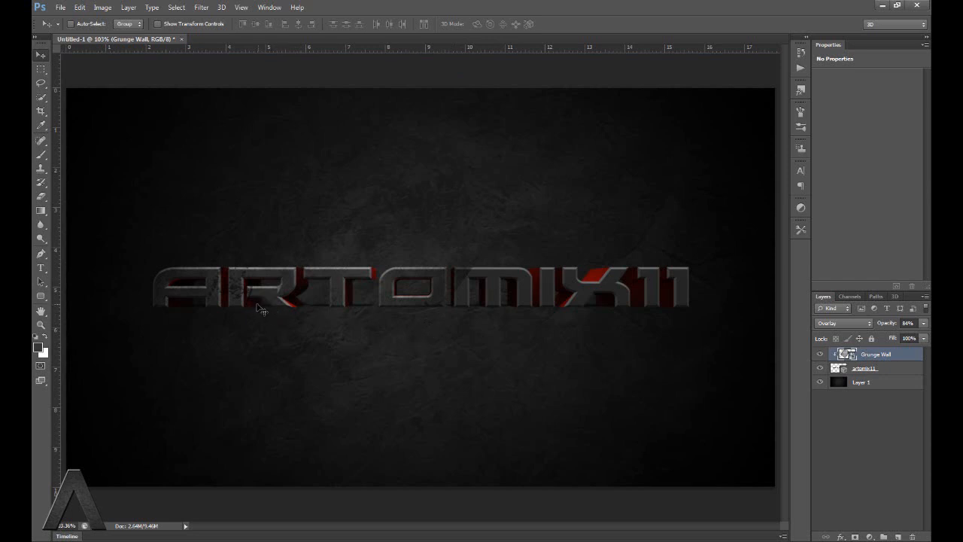
mouse_move(774, 337)
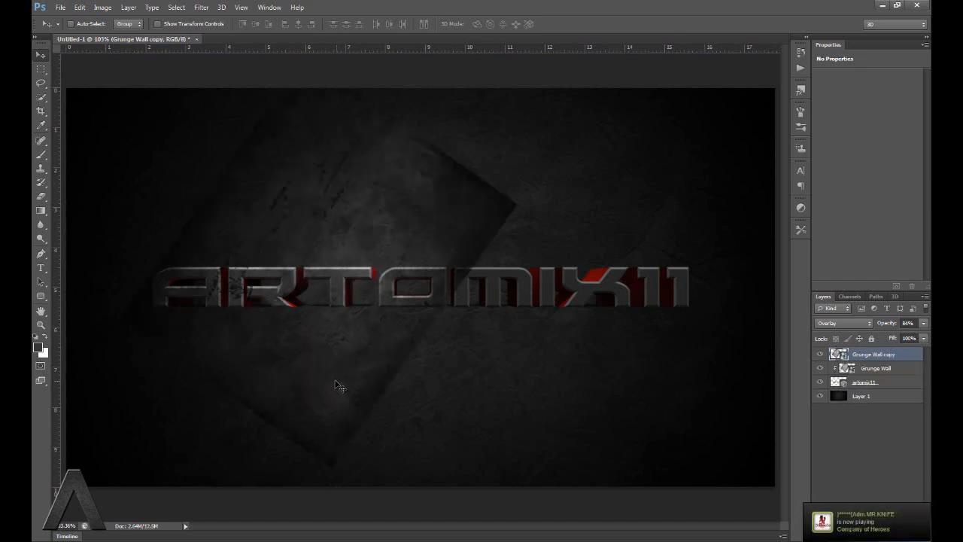
- Drag the Grunge Wall copy toward the upper right so its grunge edge sweeps behind the text
left_click_drag(337, 385, 609, 394)
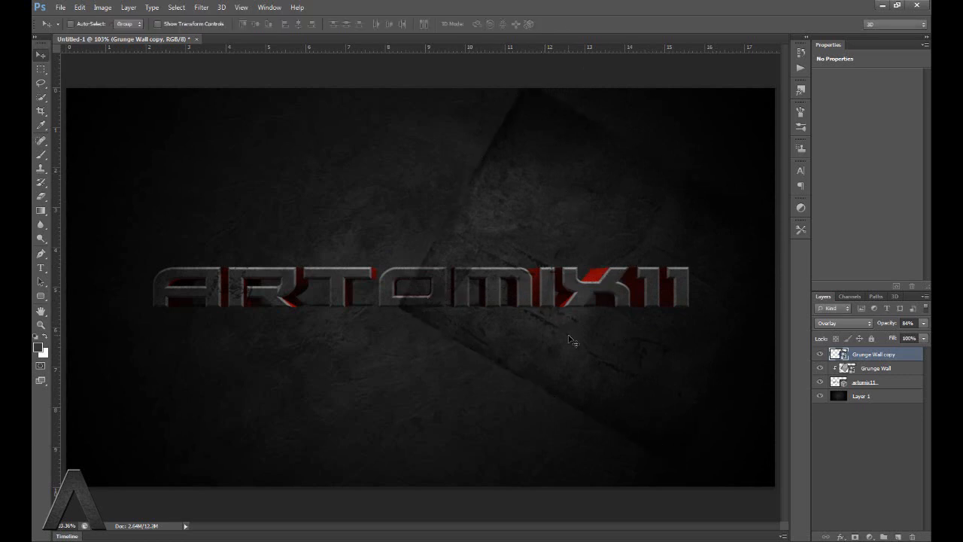
mouse_move(862, 335)
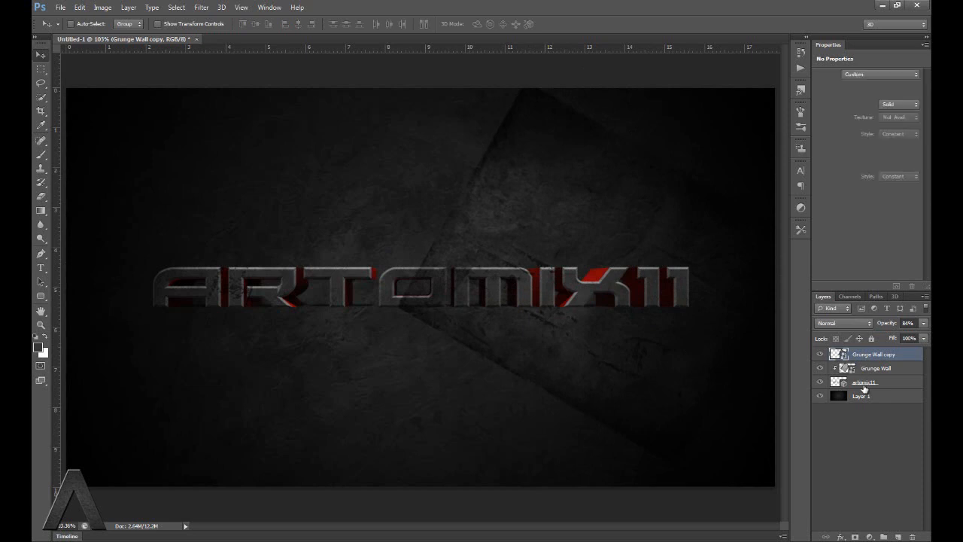
- Clip the Grunge Wall copy onto the text so its Overlay grunge shows only inside the letters
left_click(864, 382)
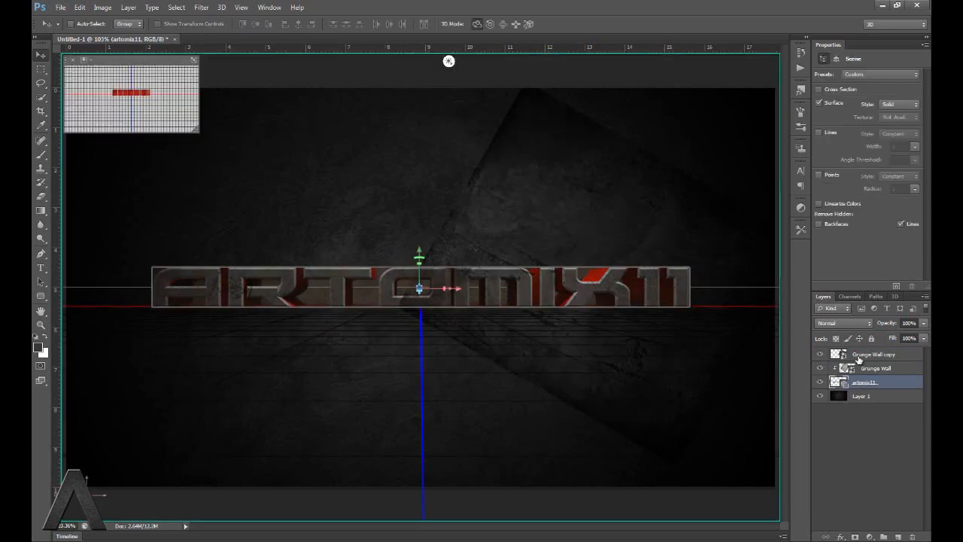
left_click(872, 354)
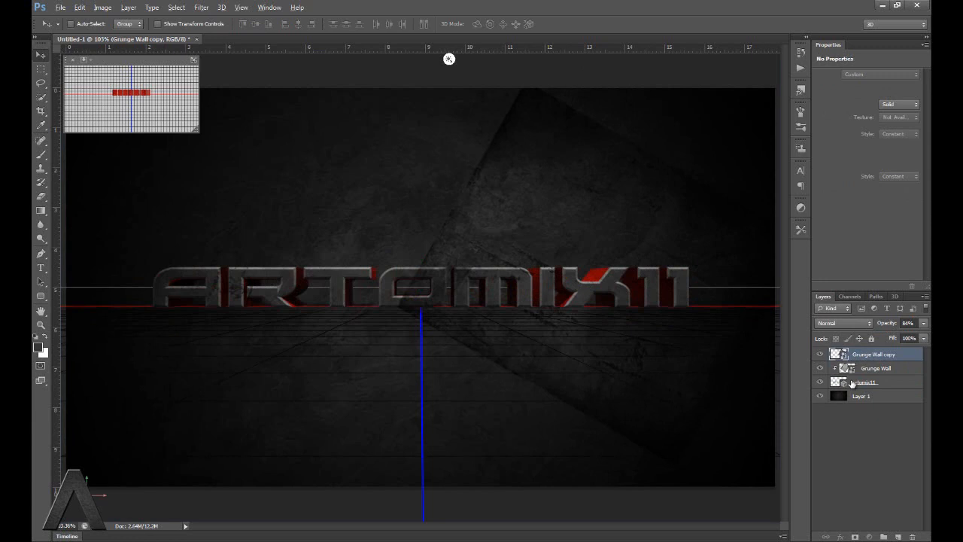
left_click(843, 323)
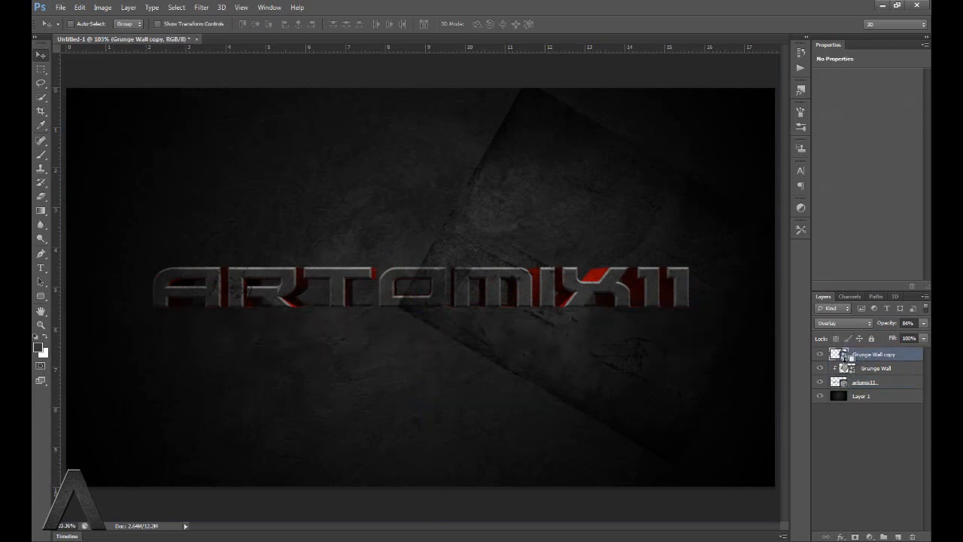
left_click(838, 353)
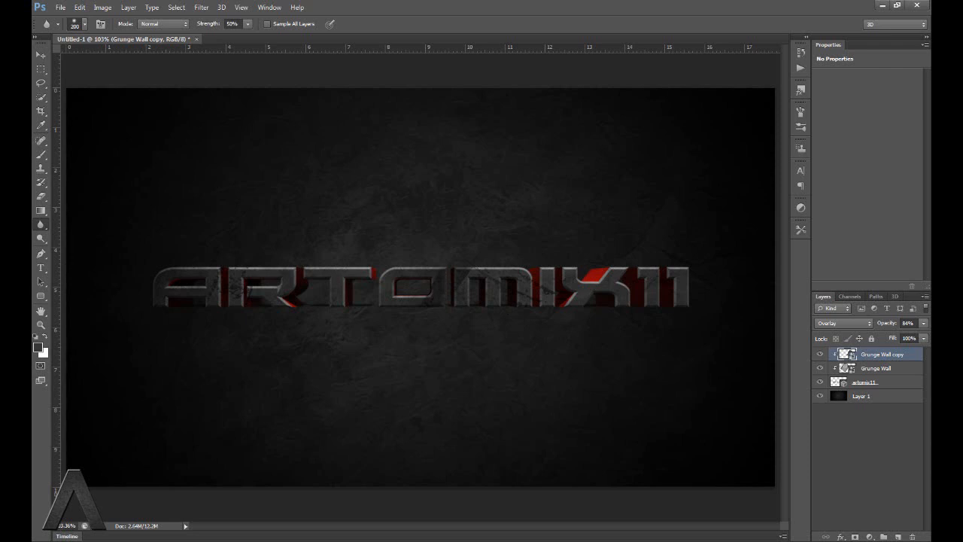
mouse_move(162, 192)
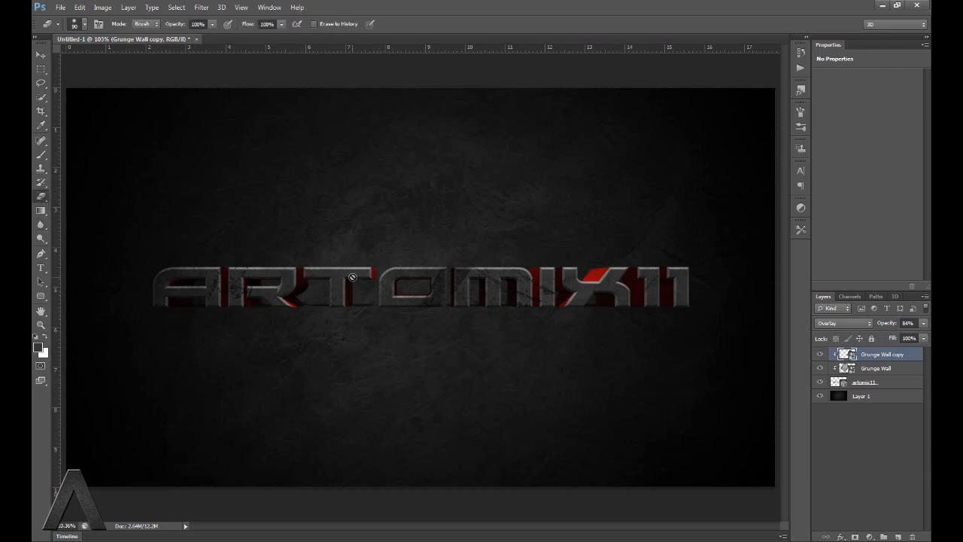
mouse_move(455, 270)
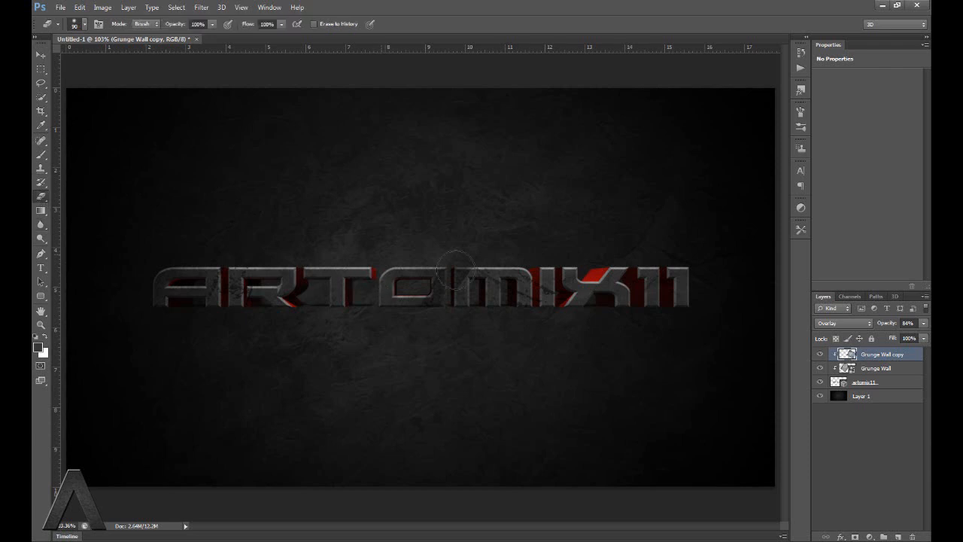
mouse_move(118, 105)
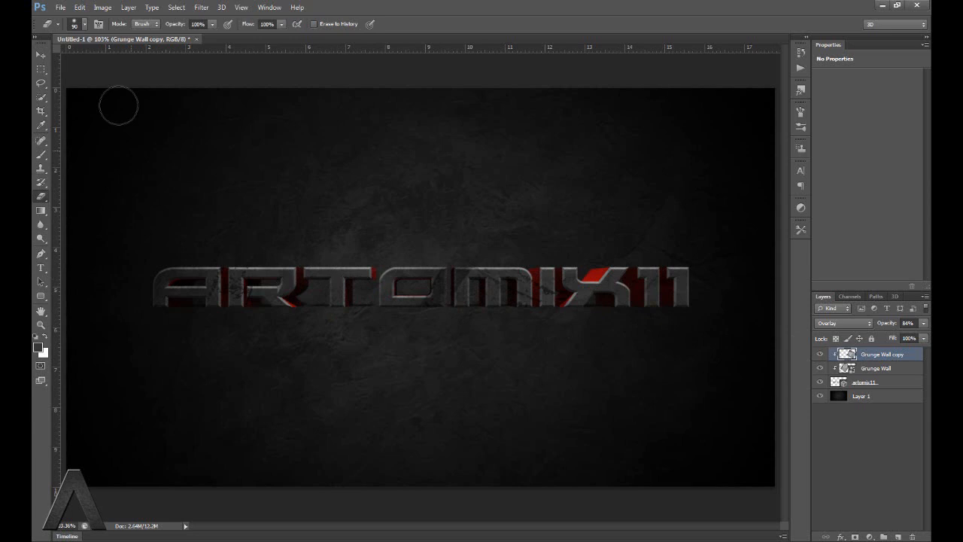
mouse_move(406, 267)
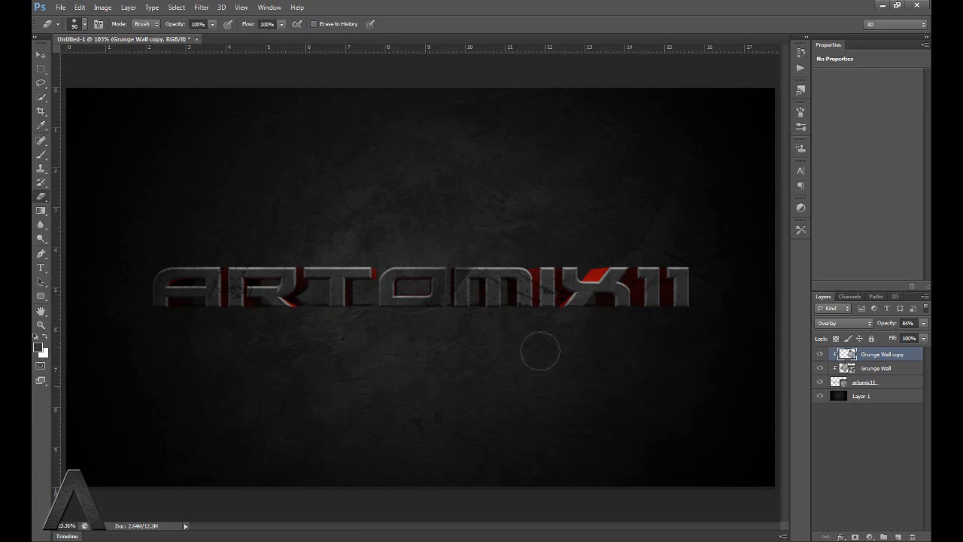
mouse_move(402, 501)
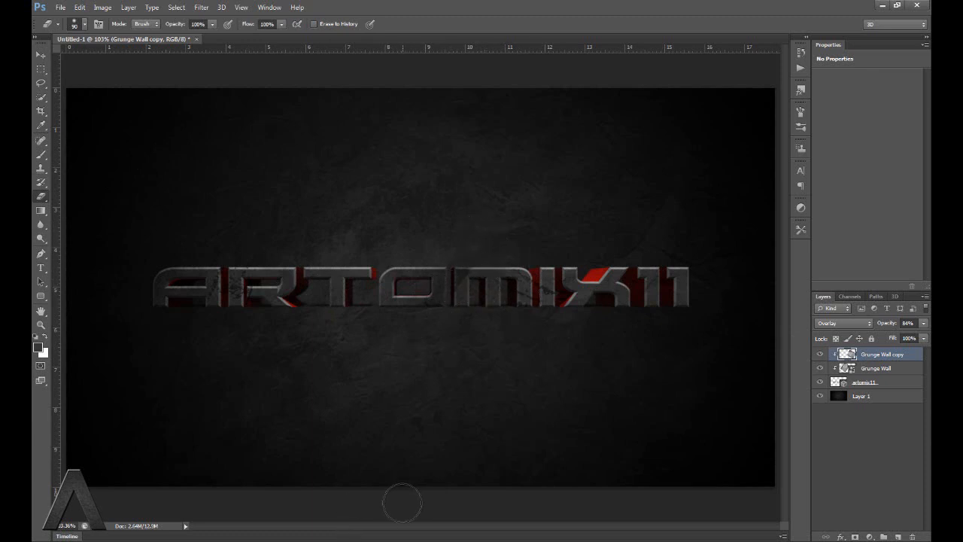
mouse_move(400, 503)
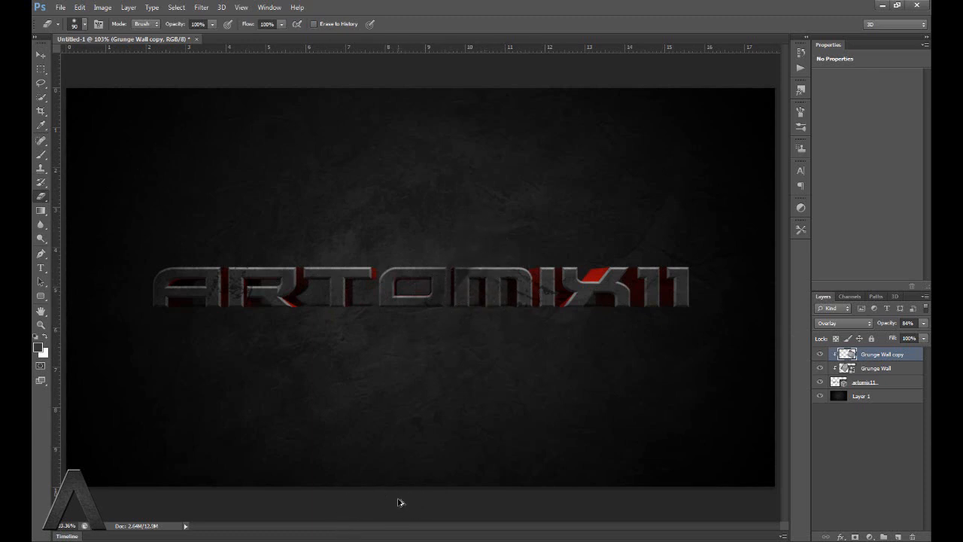
mouse_move(483, 246)
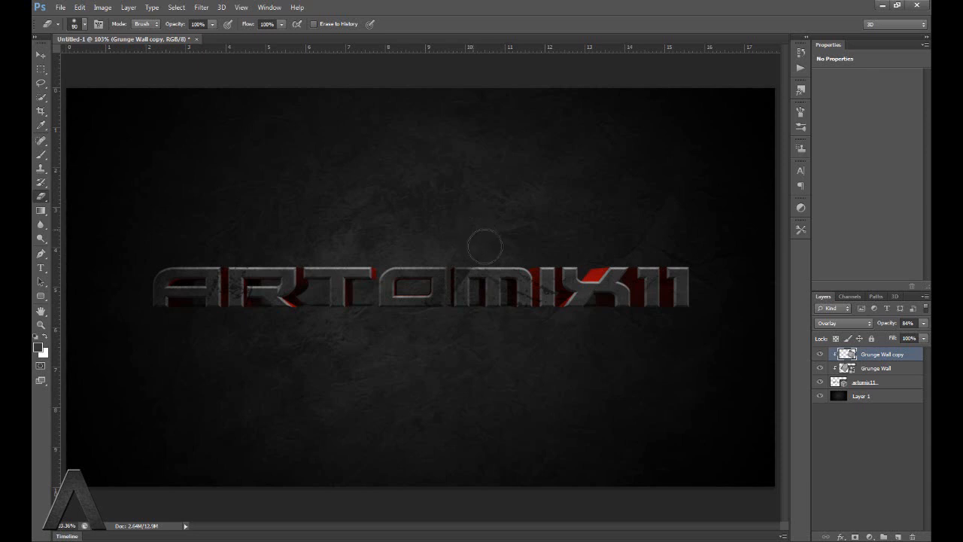
mouse_move(465, 269)
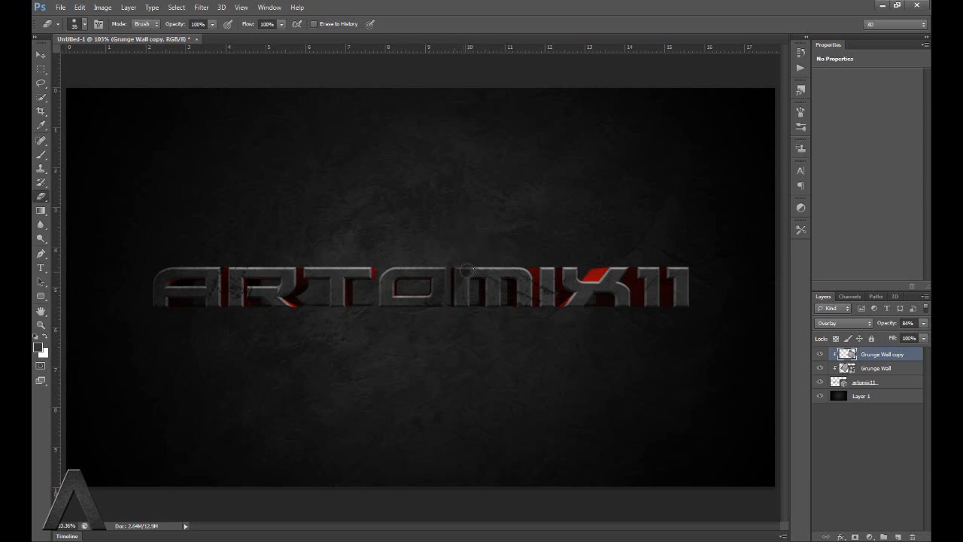
mouse_move(431, 487)
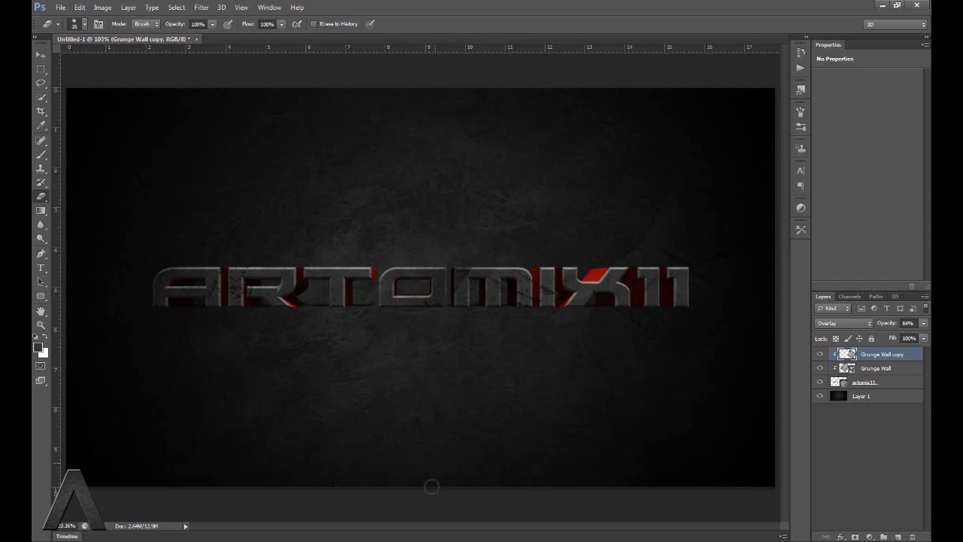
mouse_move(523, 431)
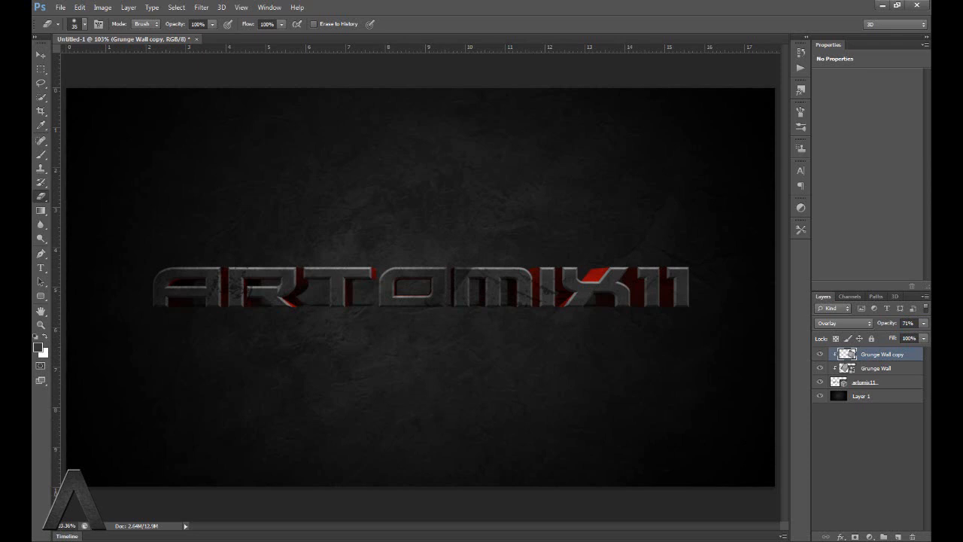
mouse_move(608, 239)
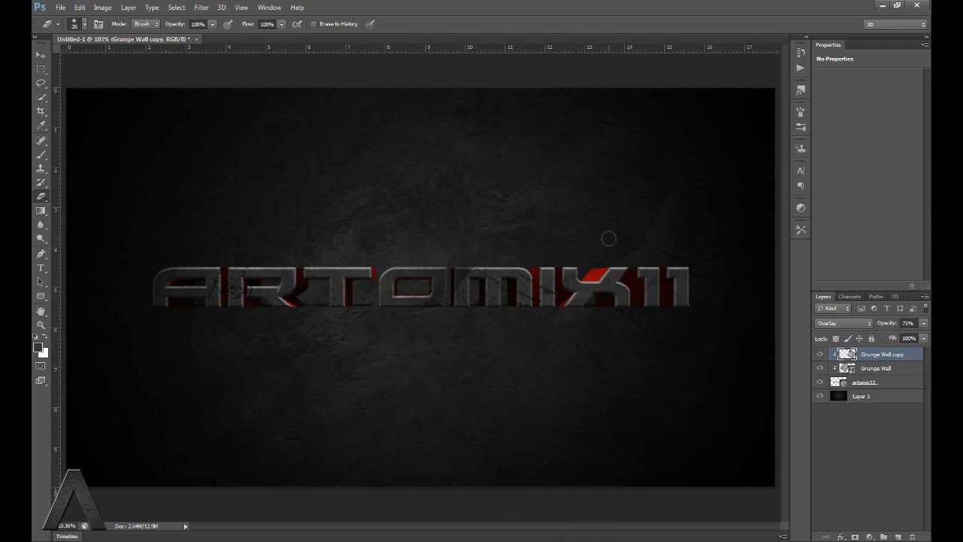
mouse_move(417, 300)
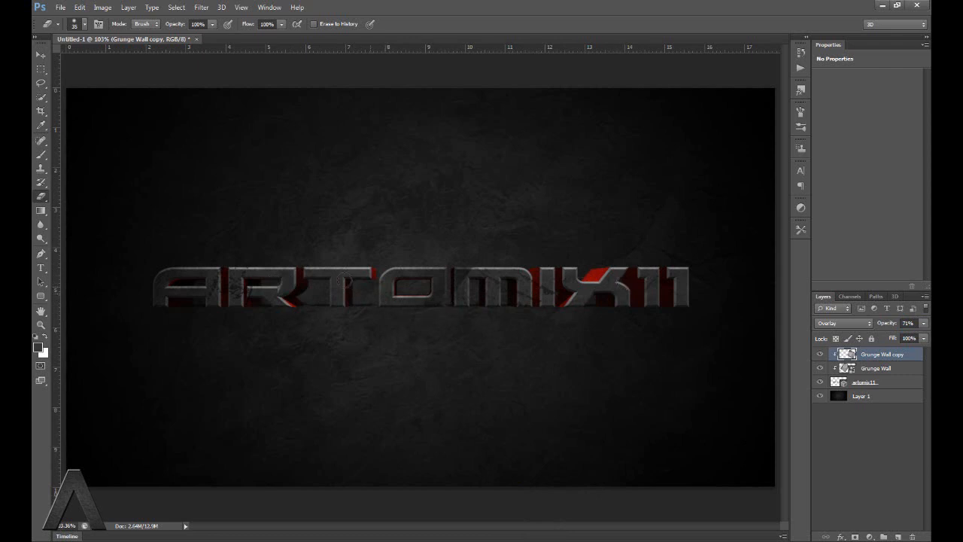
mouse_move(796, 347)
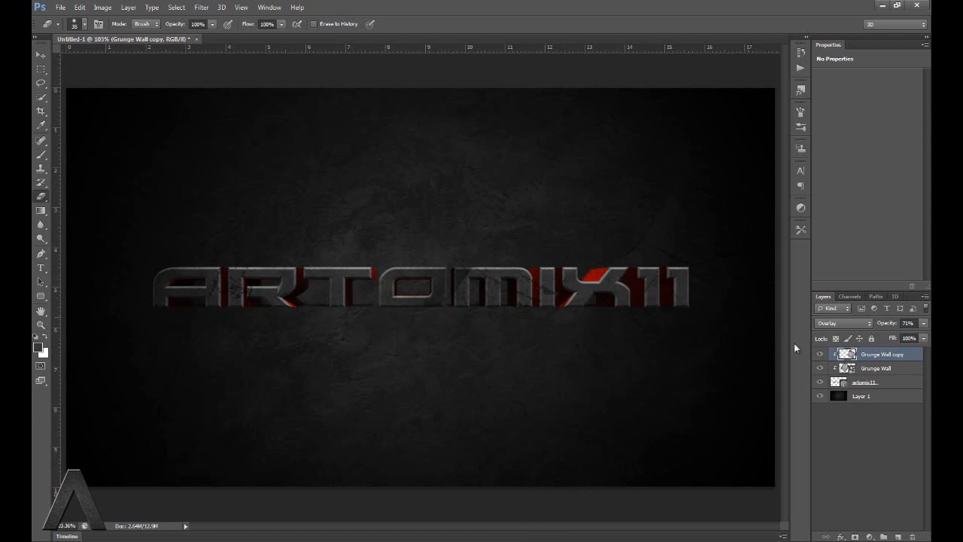
mouse_move(440, 282)
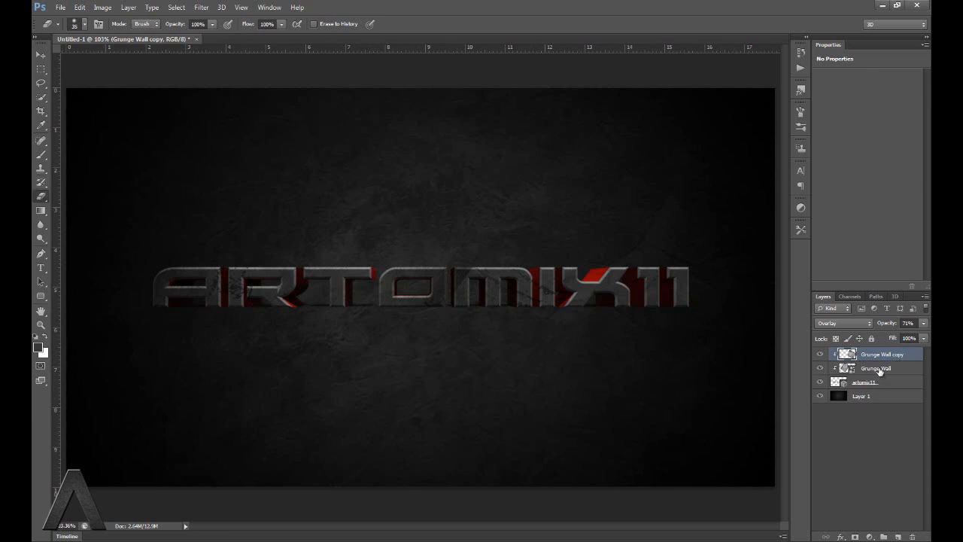
- Select the lower Grunge Wall layer to erase its texture from the letters
left_click(875, 368)
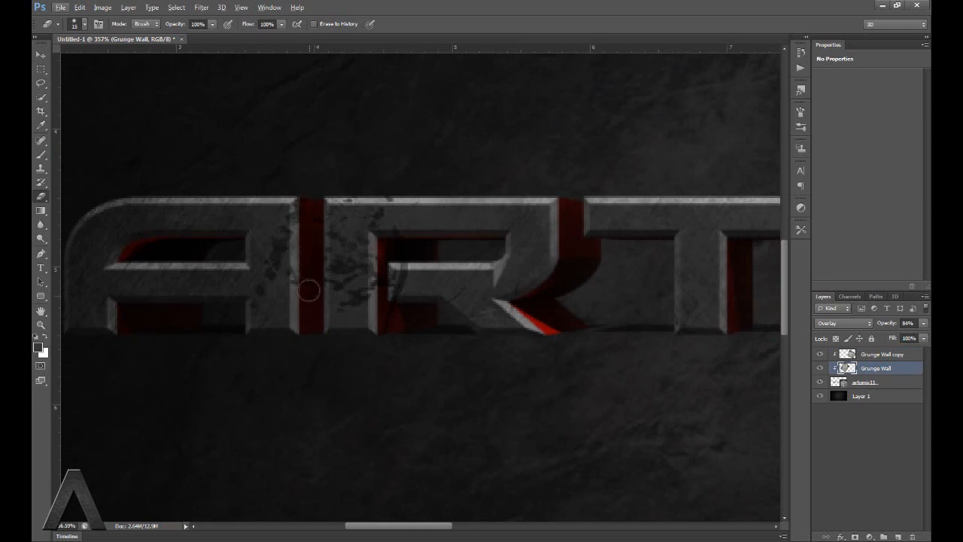
mouse_move(389, 320)
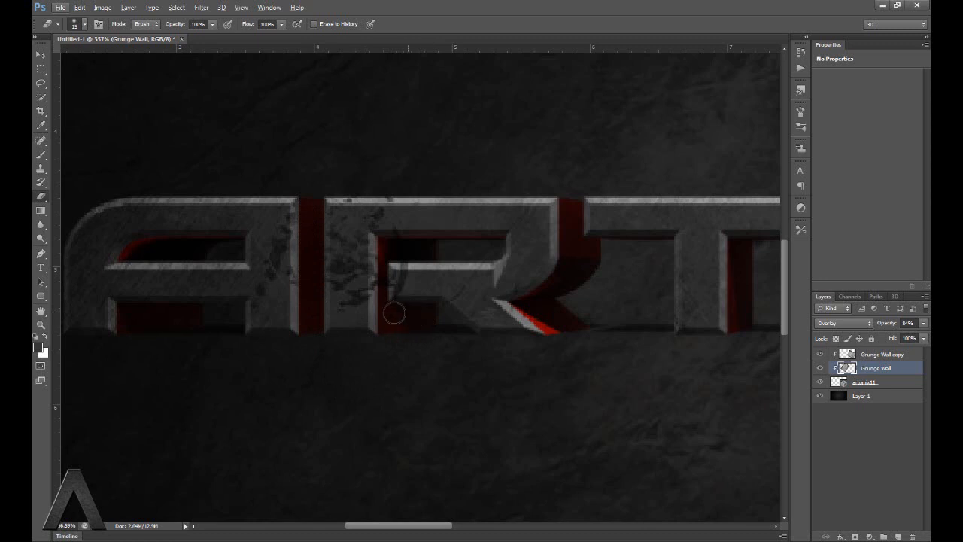
mouse_move(462, 343)
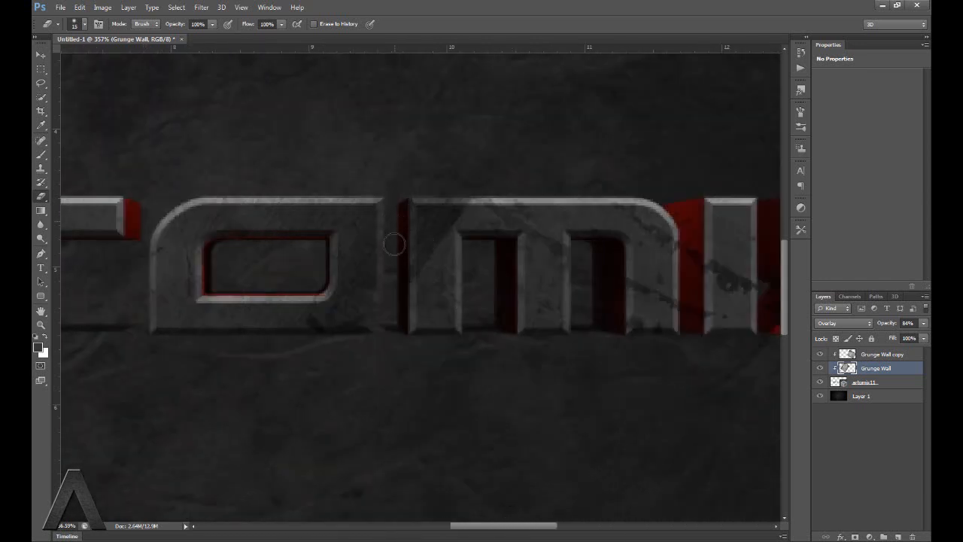
mouse_move(443, 431)
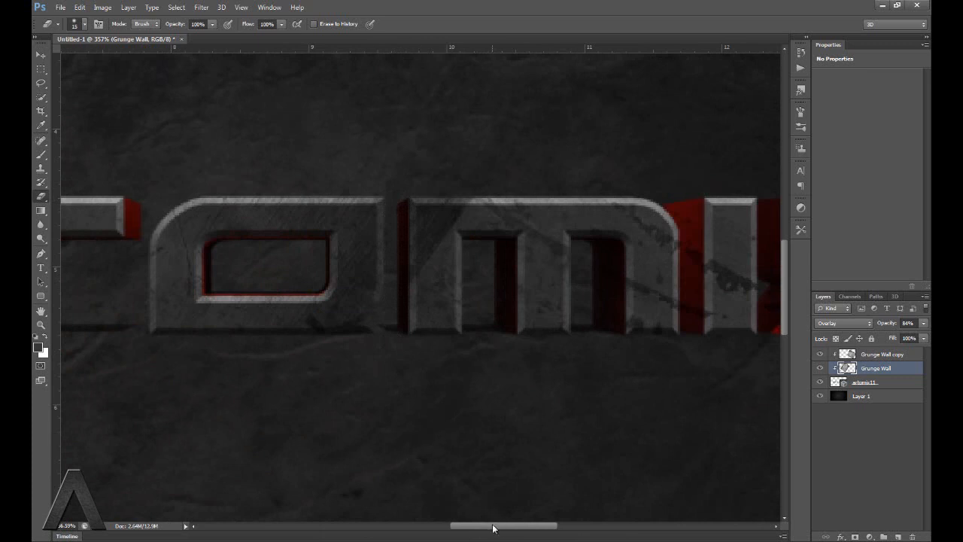
- Switch to the Grunge Wall copy and erase its texture along the MIX11 letters
scroll("right", 3)
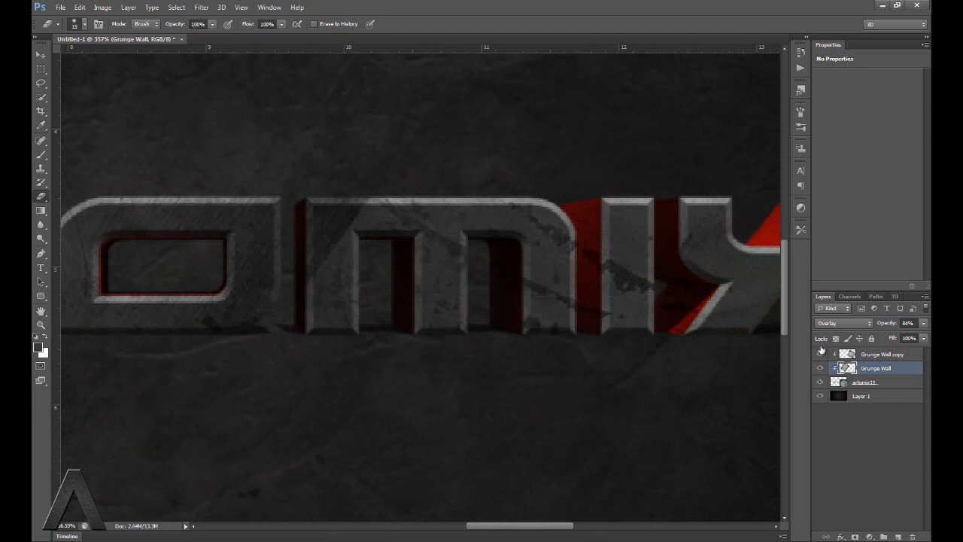
left_click(881, 353)
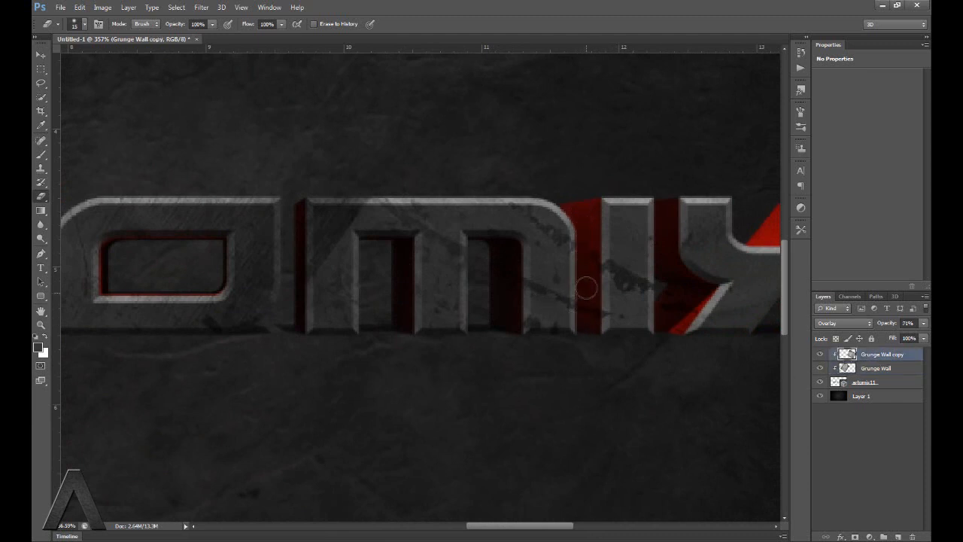
mouse_move(522, 280)
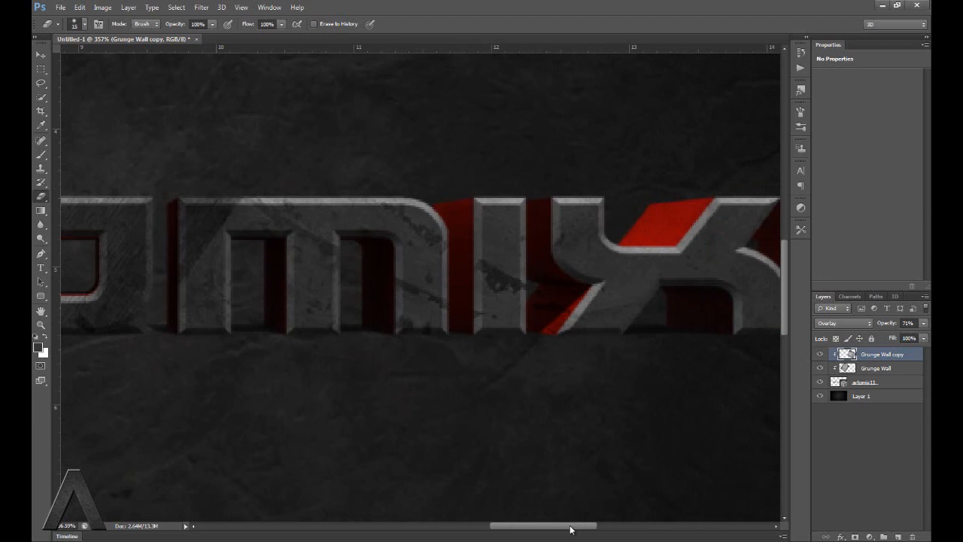
left_click_drag(570, 525, 478, 525)
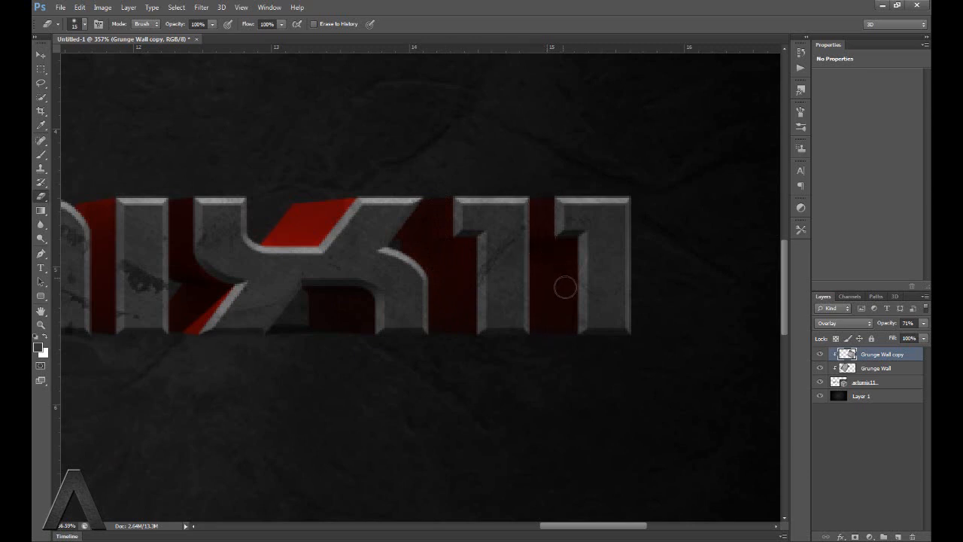
mouse_move(621, 519)
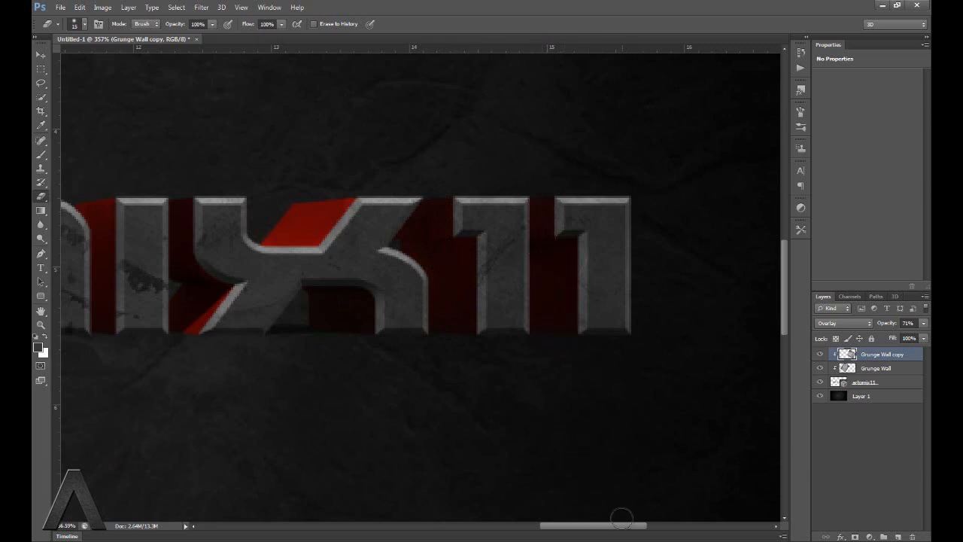
- Open the CONCERSION 6K GFX PACK folder and one of its subfolders in Explorer
scroll("left", 3)
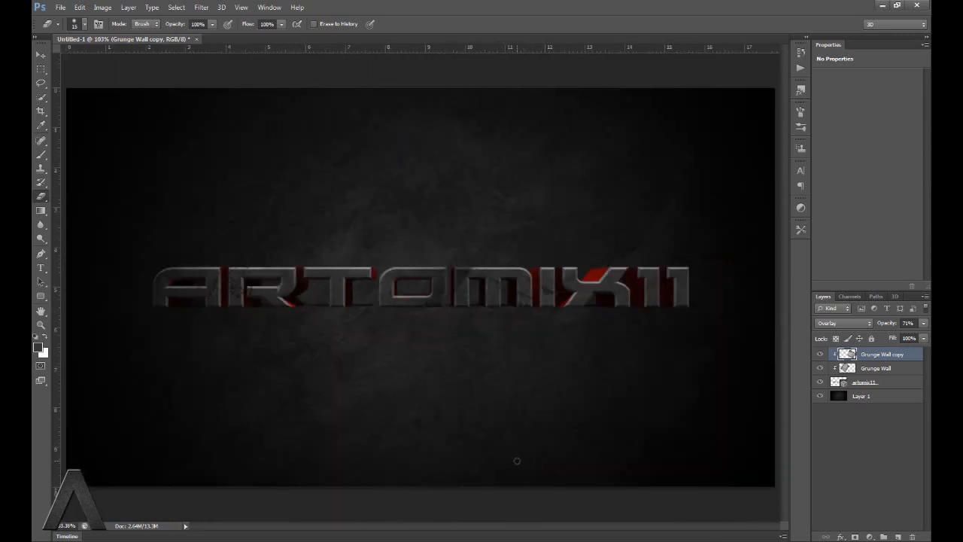
mouse_move(534, 358)
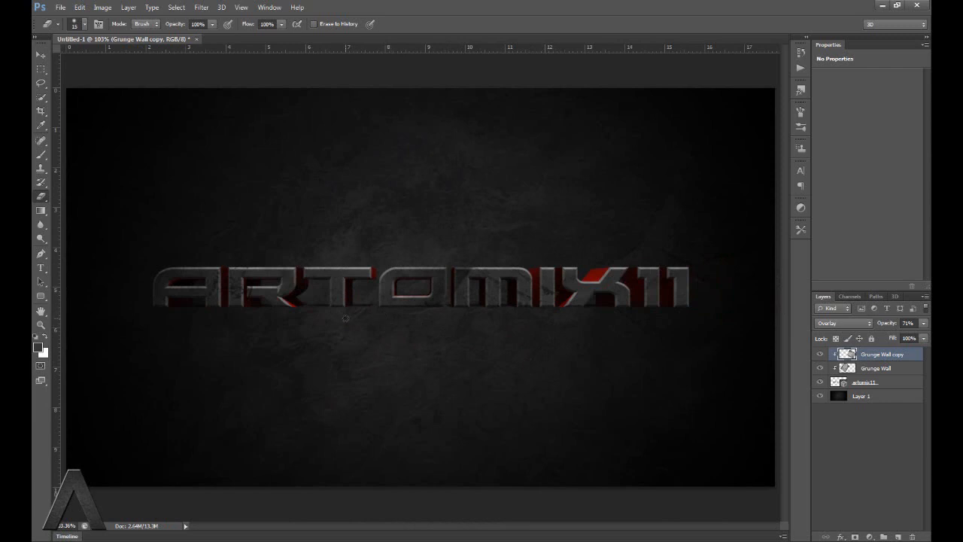
mouse_move(368, 383)
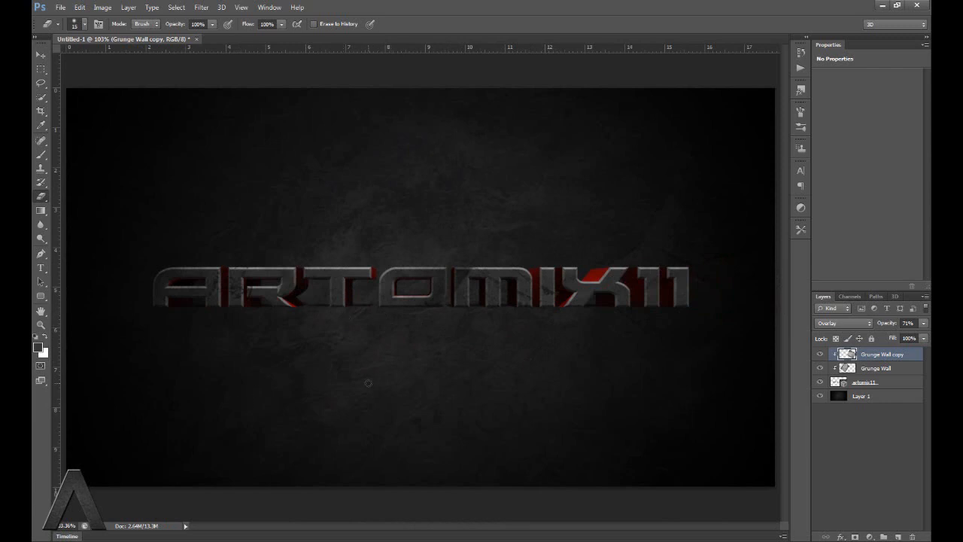
mouse_move(367, 384)
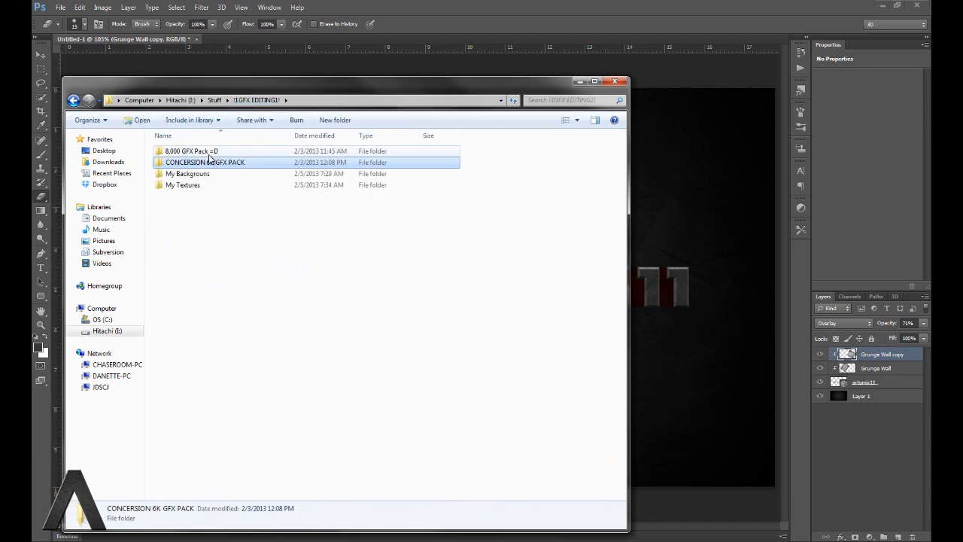
double_click(205, 162)
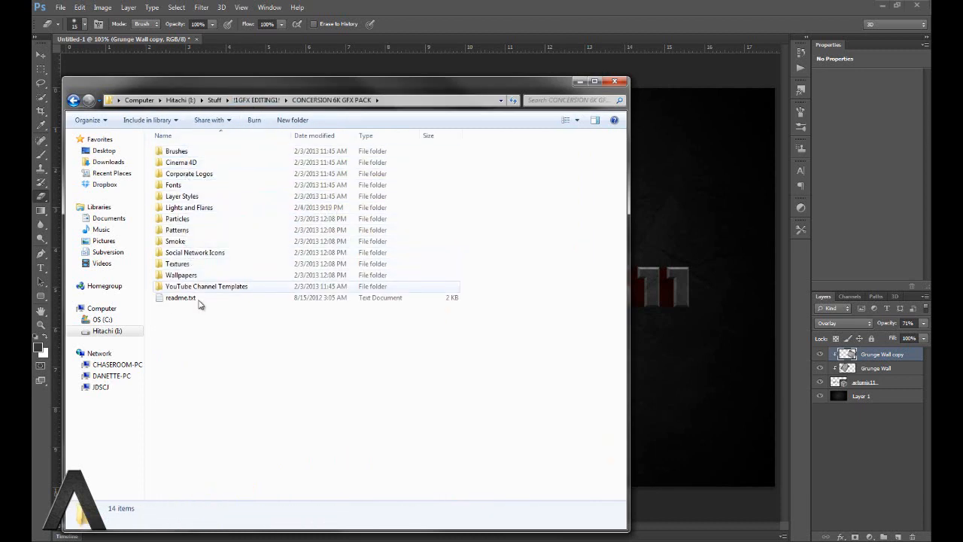
double_click(176, 241)
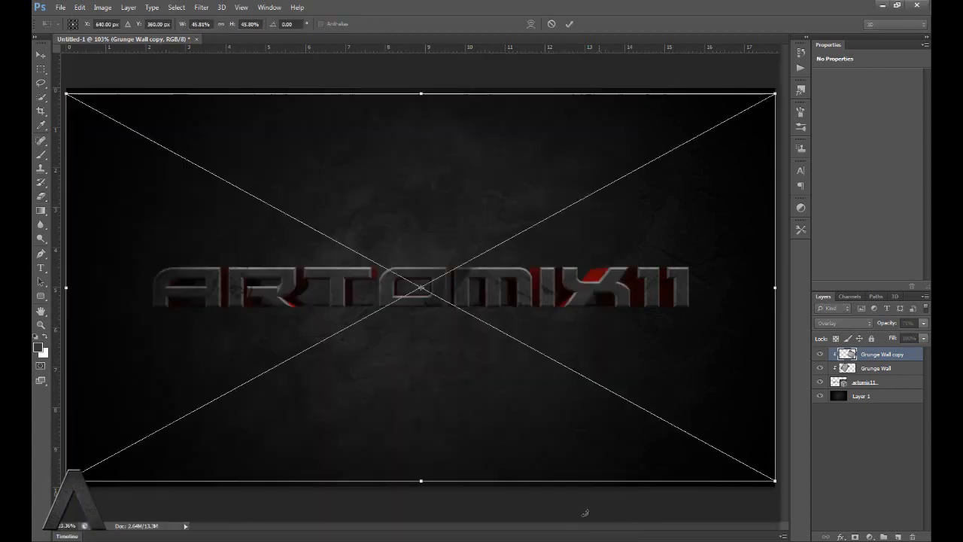
- Set the smoke layer to Screen blending with 80% opacity
left_click(842, 323)
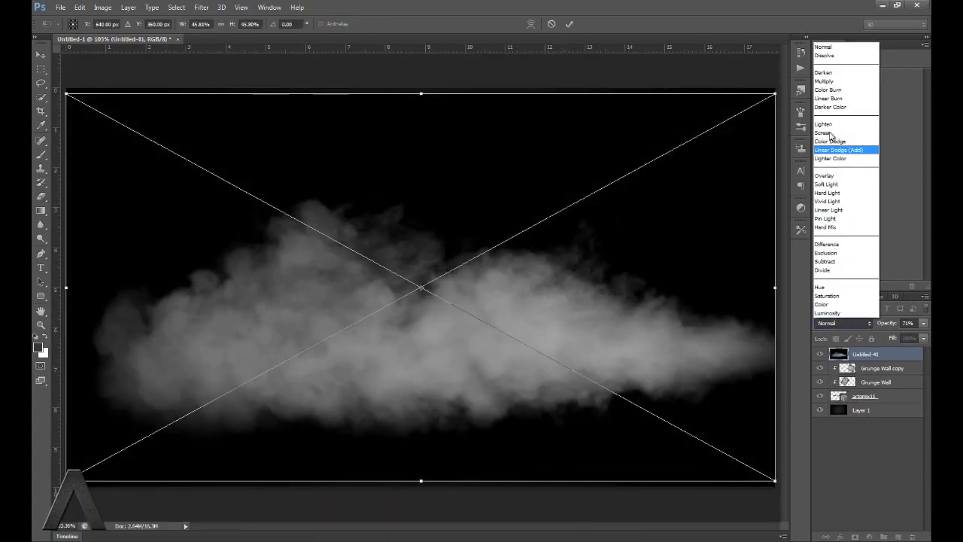
left_click(822, 132)
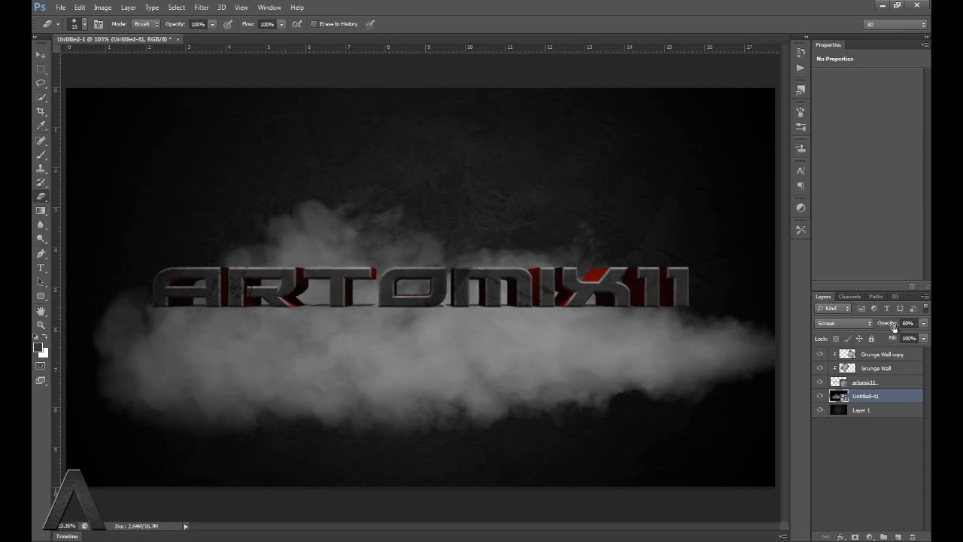
left_click_drag(908, 323, 895, 327)
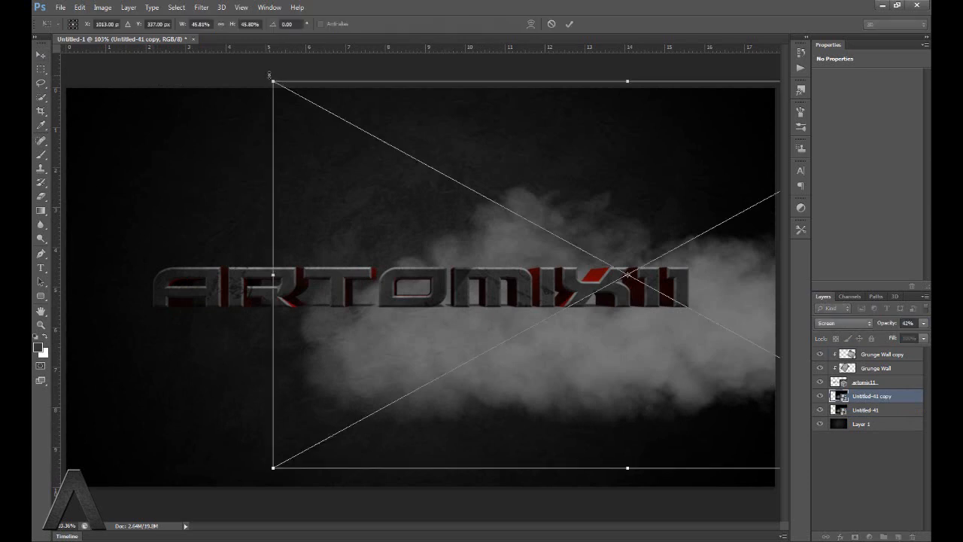
- Rotate the duplicate smoke nearly upside down and move it to the left of the text
left_click_drag(627, 81, 627, 284)
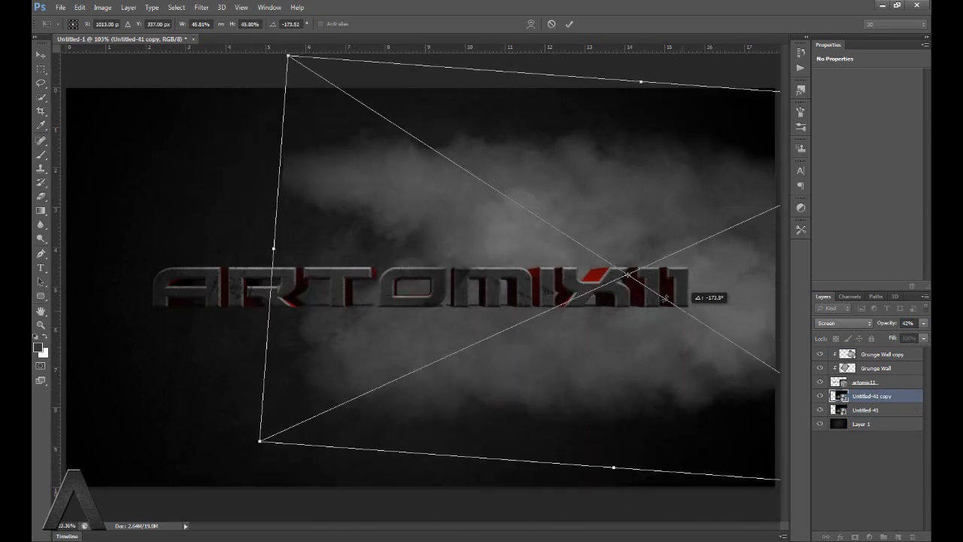
left_click_drag(666, 299, 733, 282)
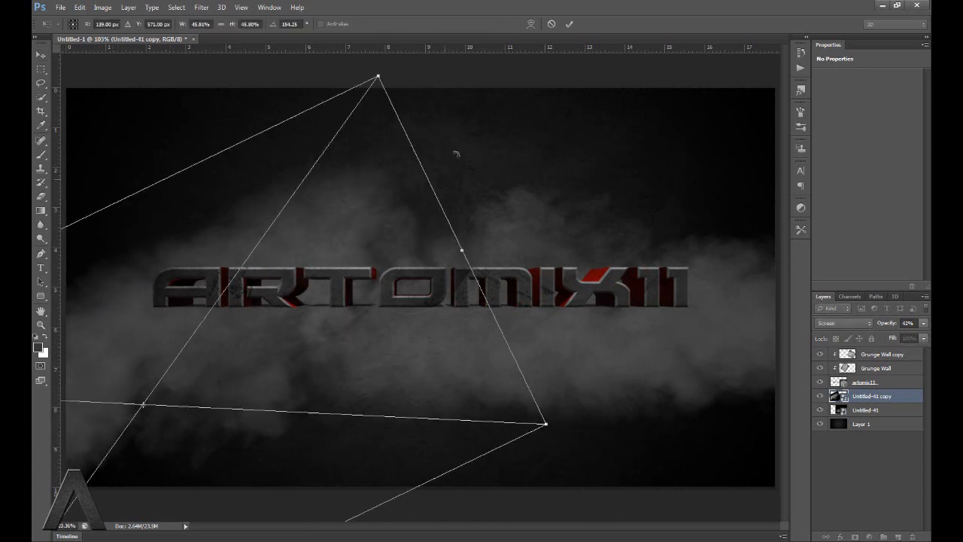
left_click_drag(380, 78, 474, 175)
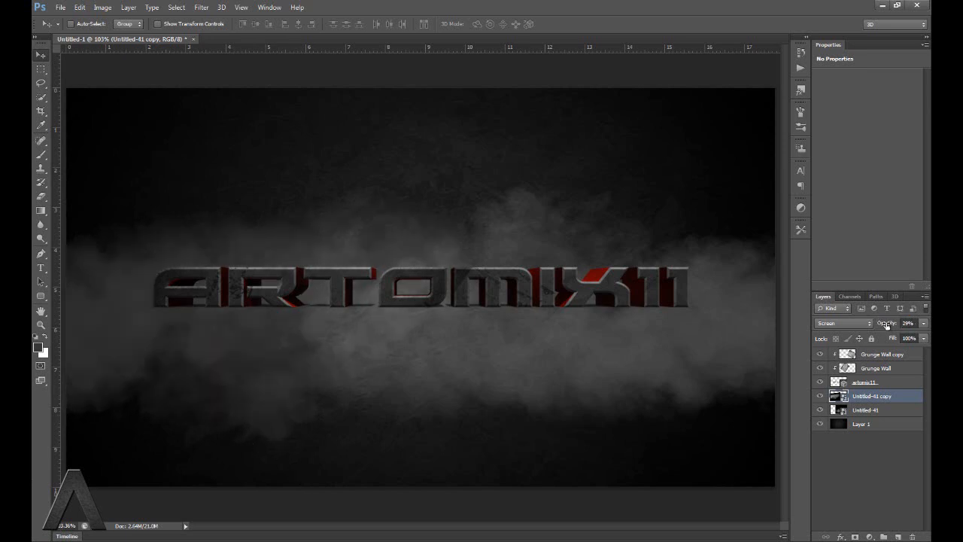
left_click(863, 381)
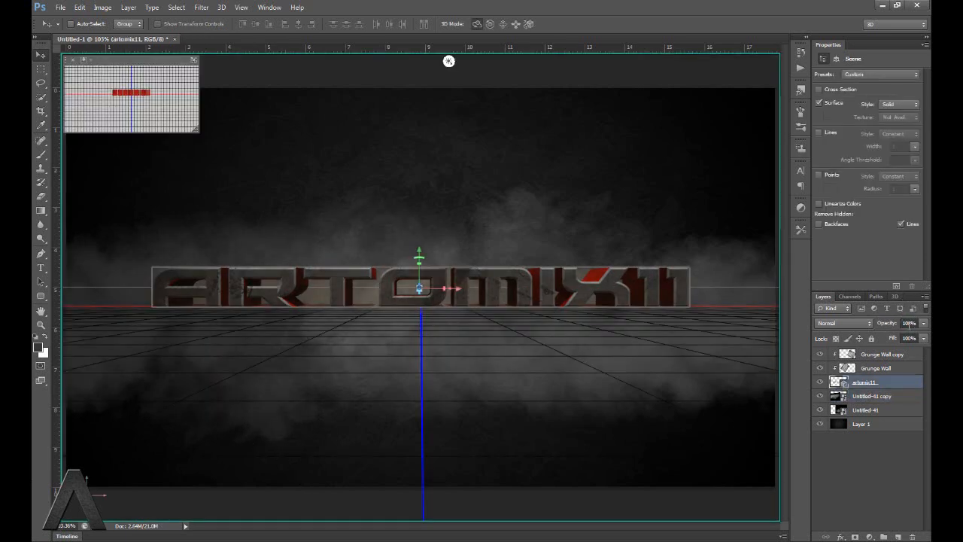
left_click(871, 395)
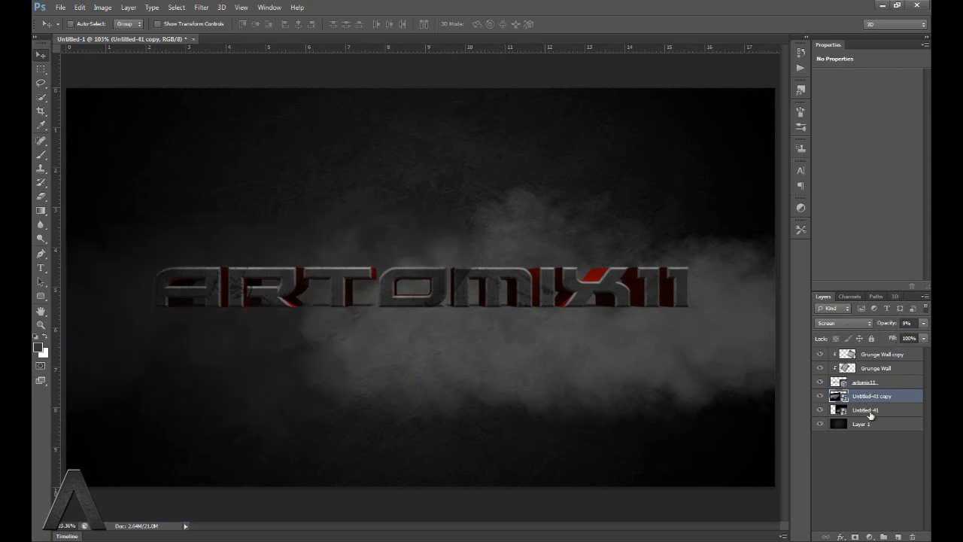
left_click(865, 409)
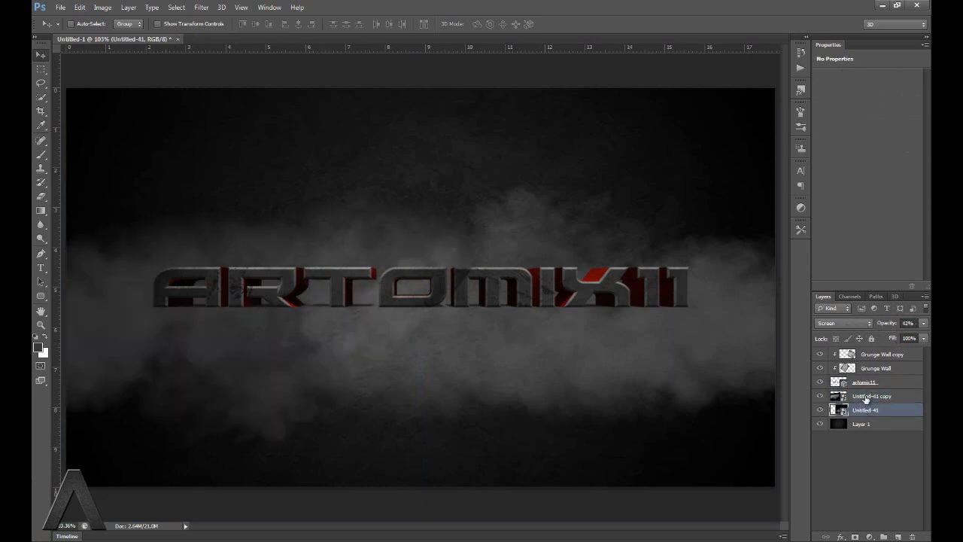
left_click(842, 322)
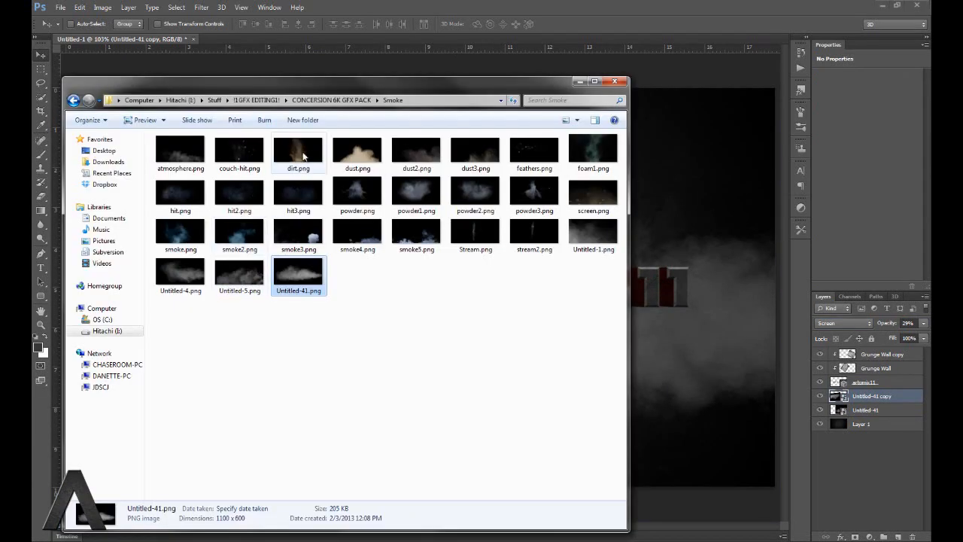
- Browse to GFX pack > Lights and Flares > module flares and bring Mini Red.png into Photoshop
left_click(256, 100)
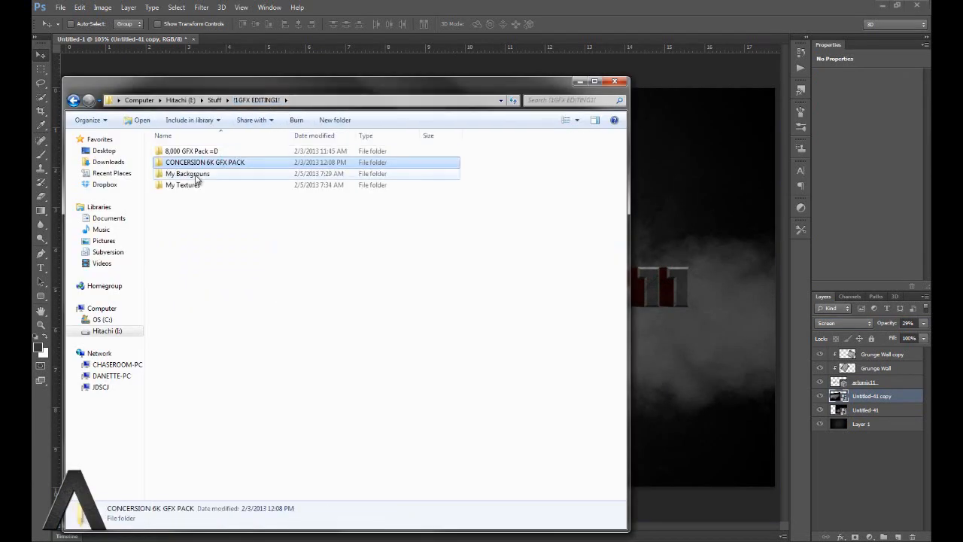
double_click(205, 162)
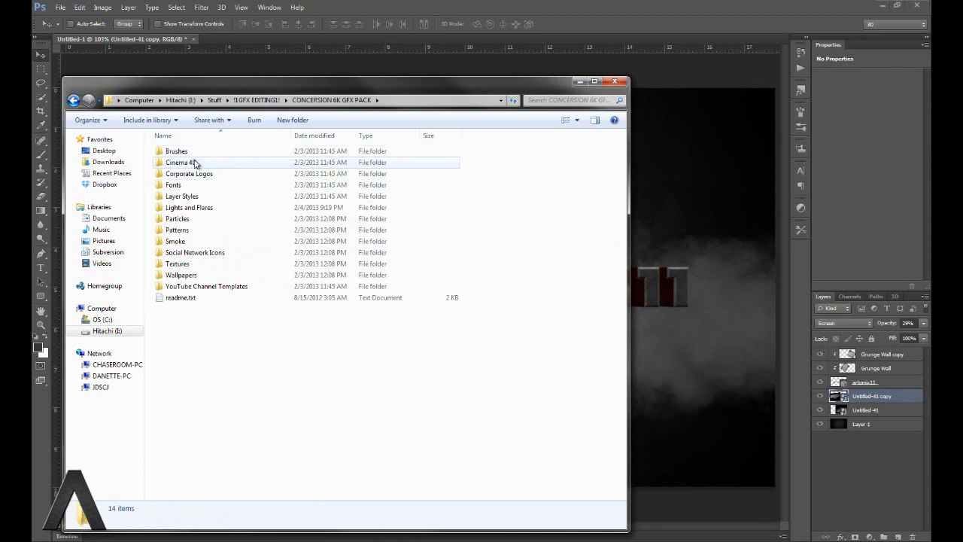
double_click(189, 207)
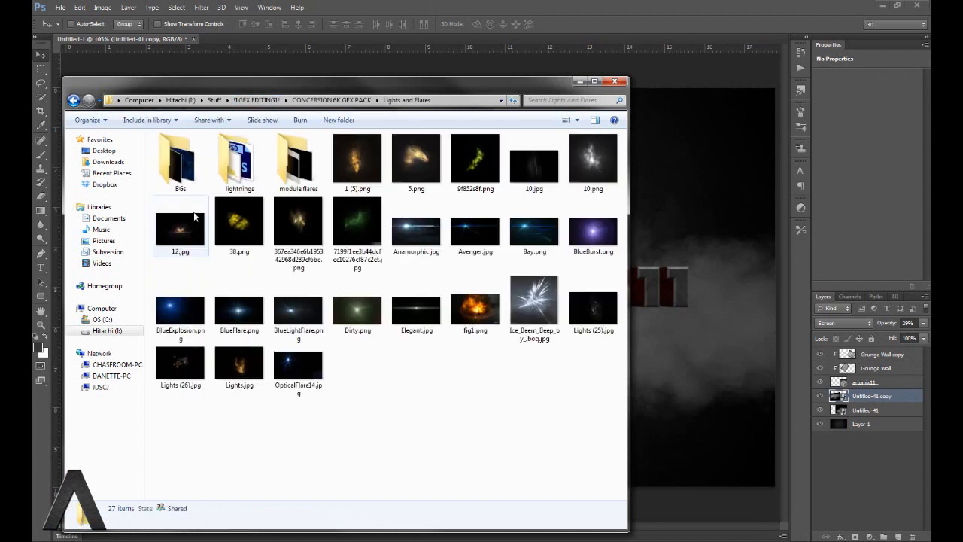
mouse_move(491, 217)
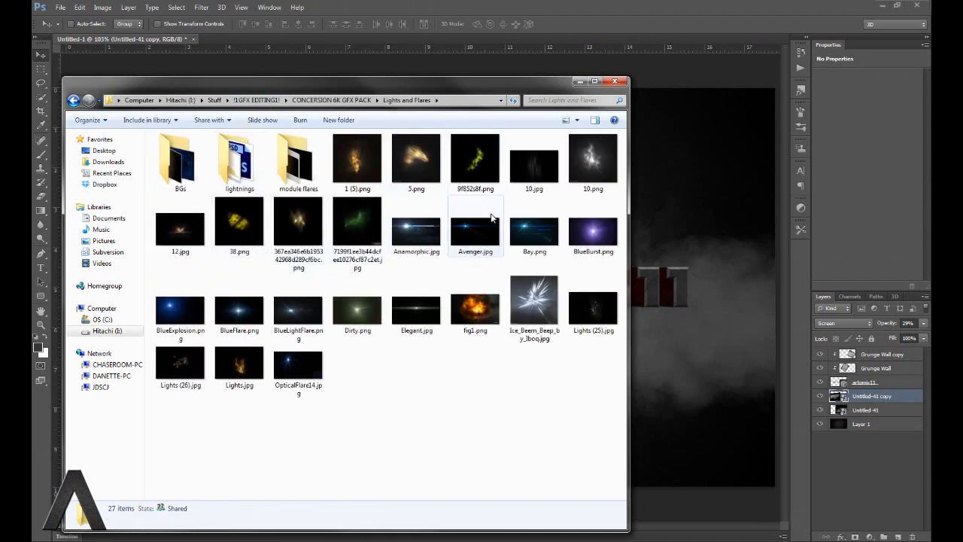
mouse_move(298, 162)
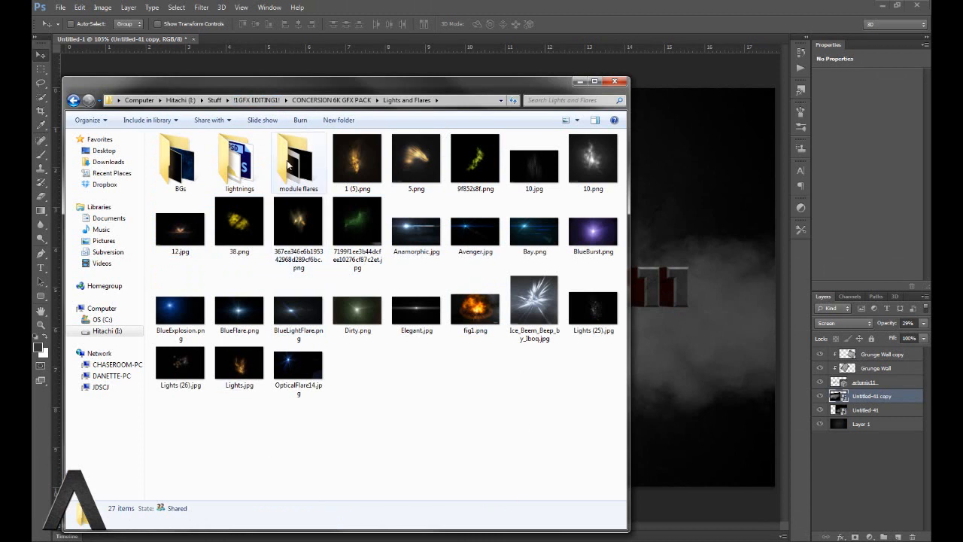
double_click(297, 158)
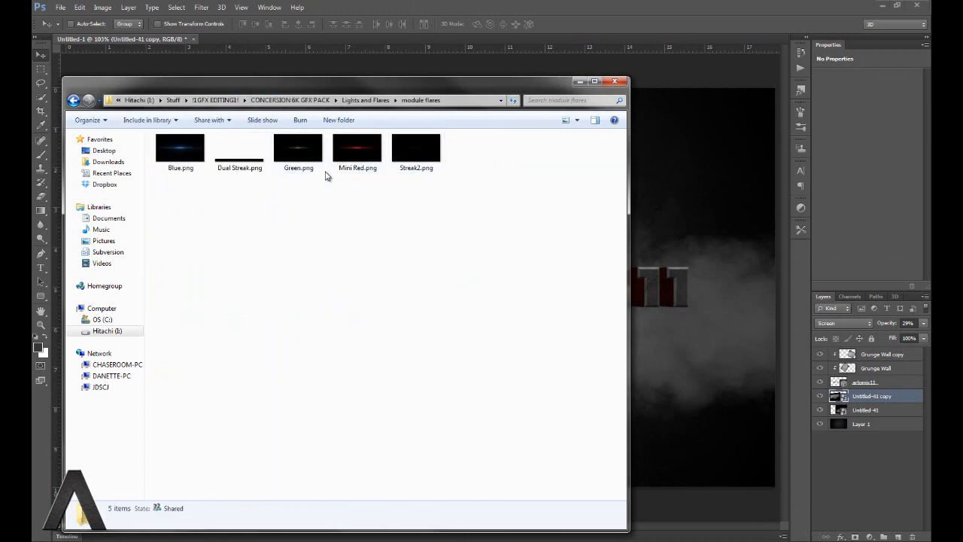
left_click(357, 149)
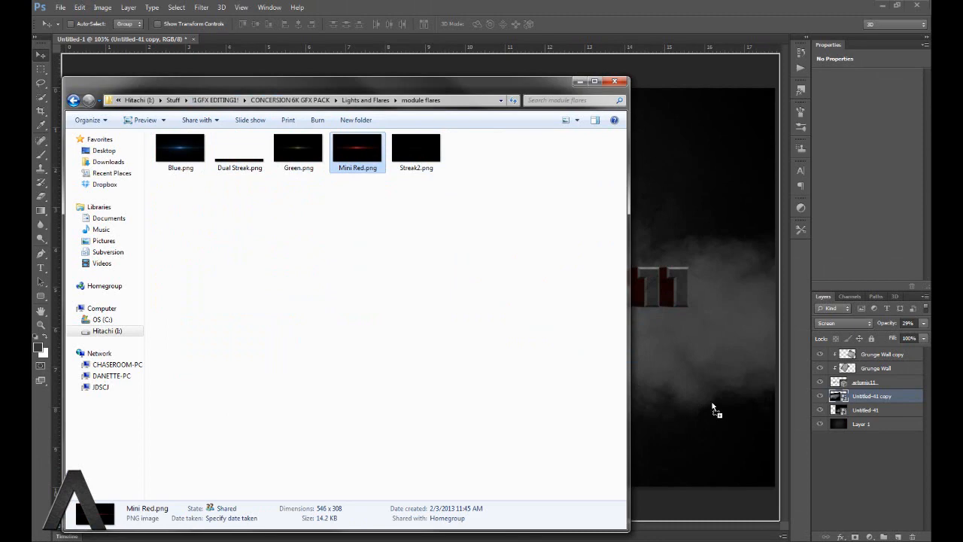
double_click(357, 147)
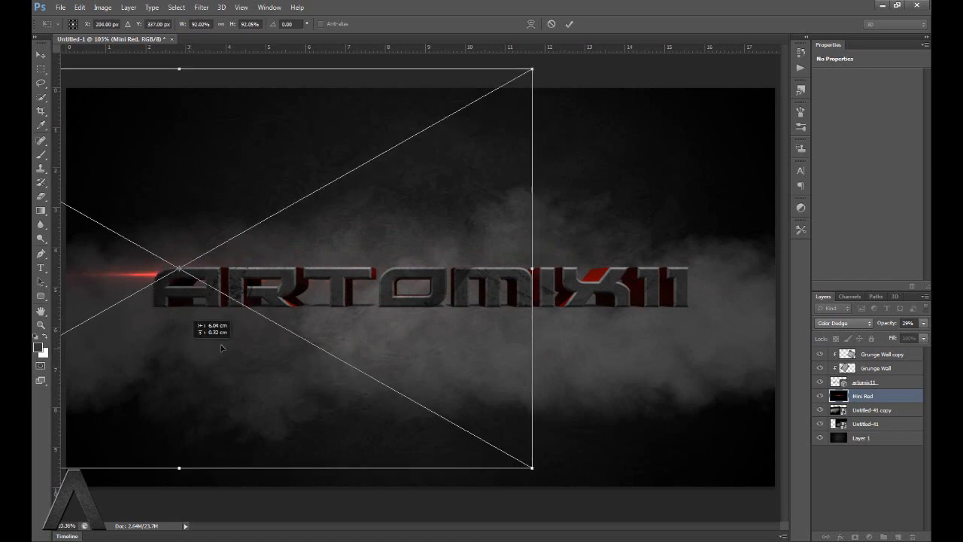
- Move the Mini Red flare over the first letters and lower its opacity to 82%
left_click_drag(179, 269, 224, 269)
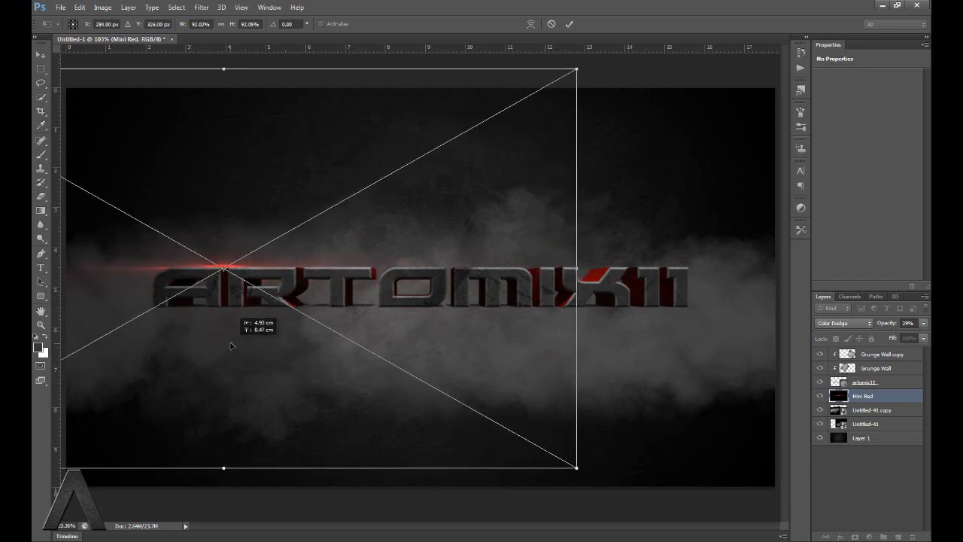
mouse_move(868, 382)
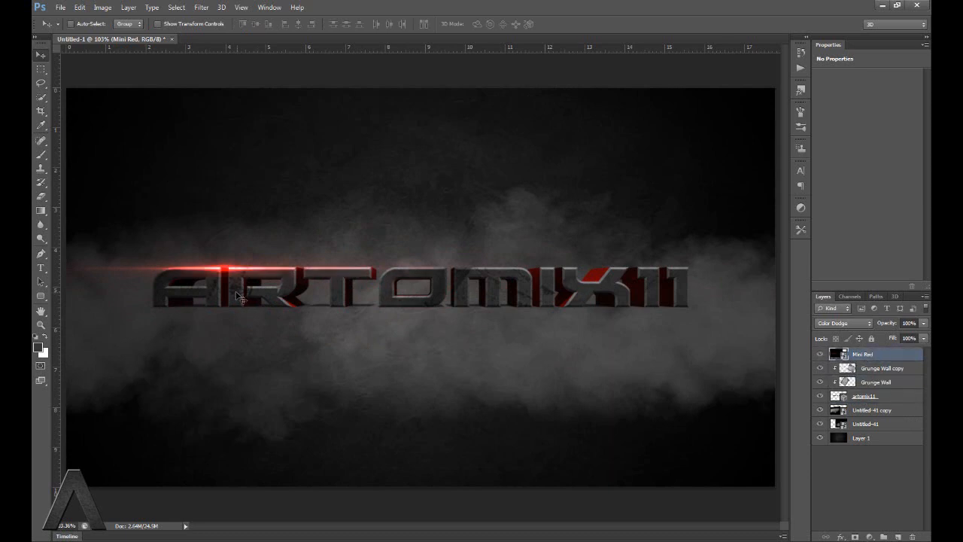
mouse_move(228, 292)
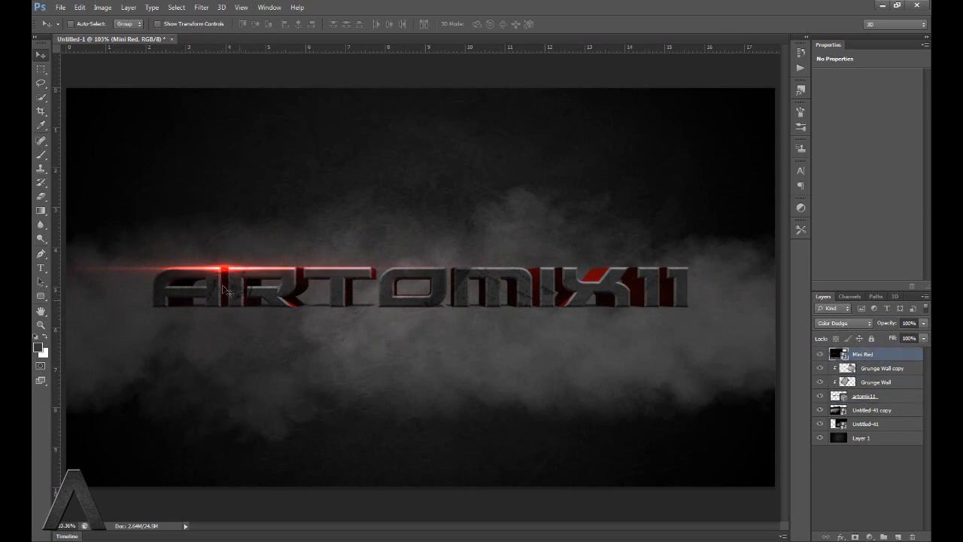
left_click(908, 323)
type("82")
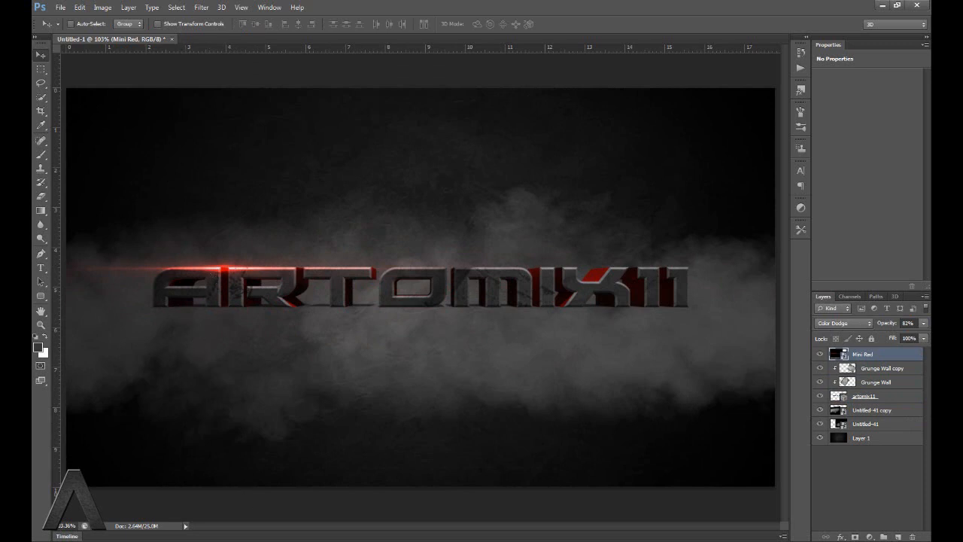
mouse_move(569, 442)
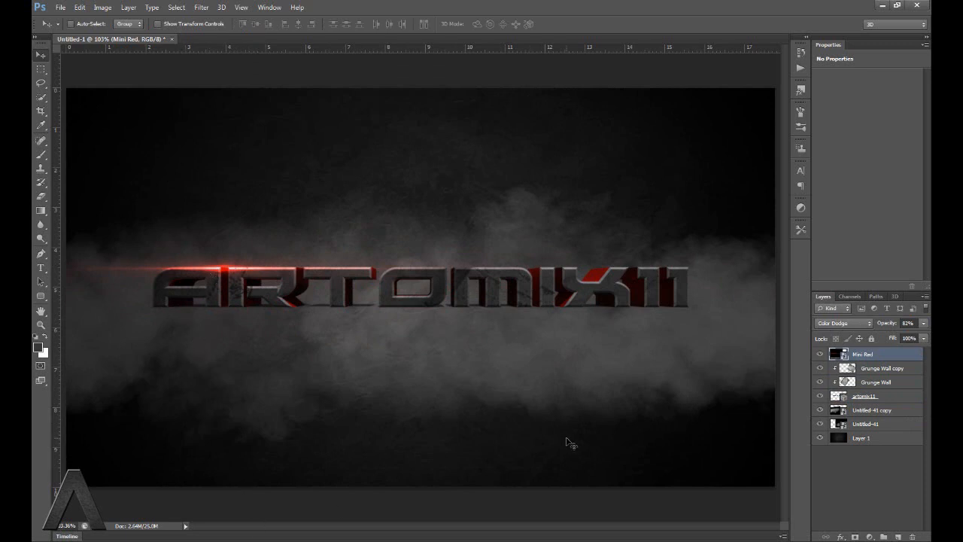
mouse_move(513, 503)
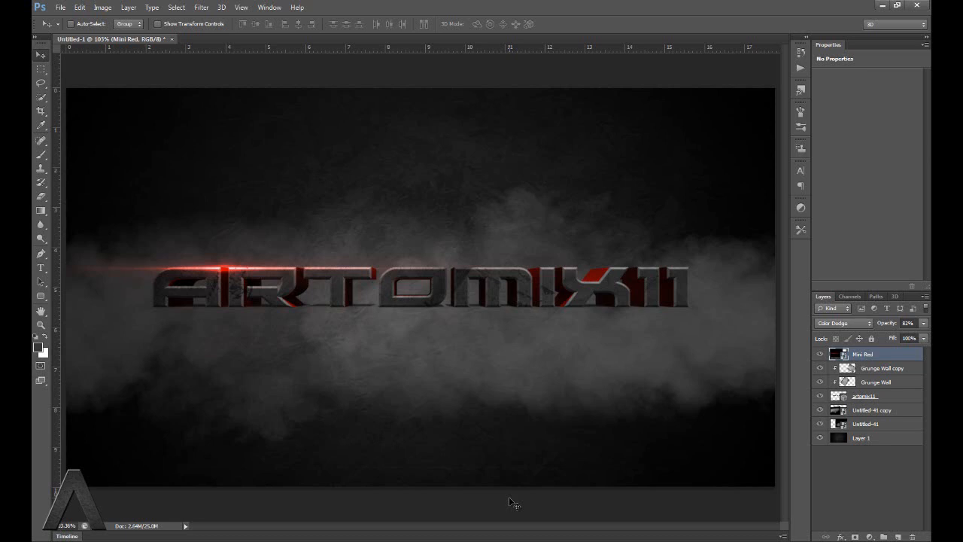
mouse_move(515, 345)
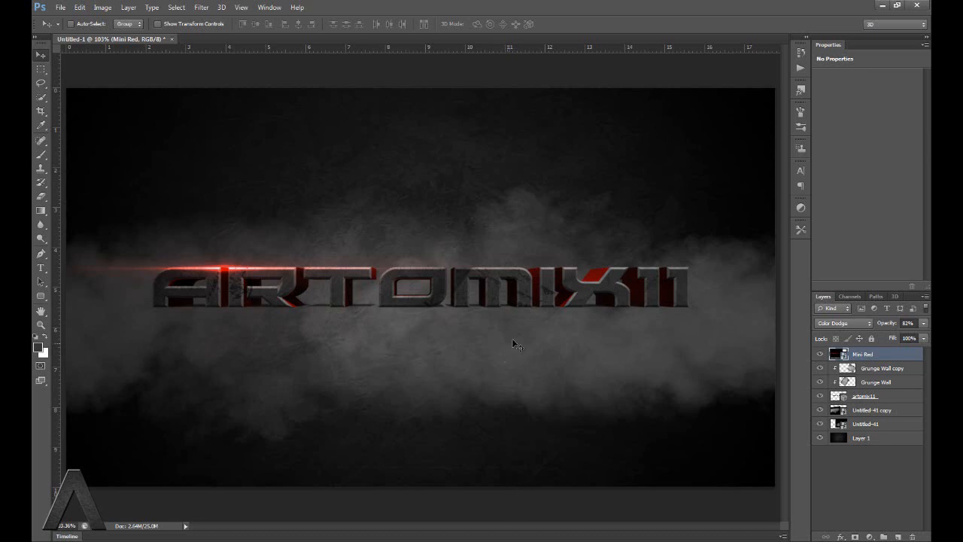
mouse_move(409, 426)
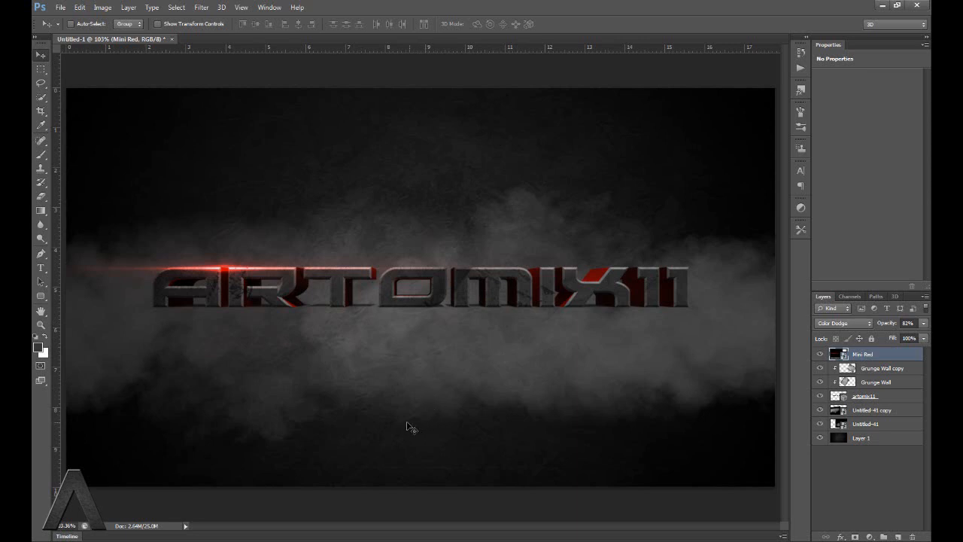
mouse_move(343, 403)
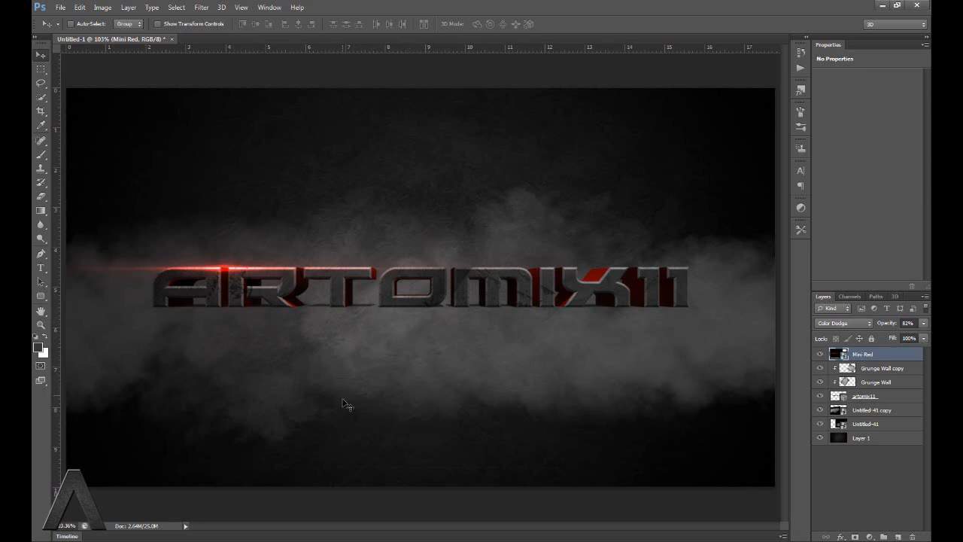